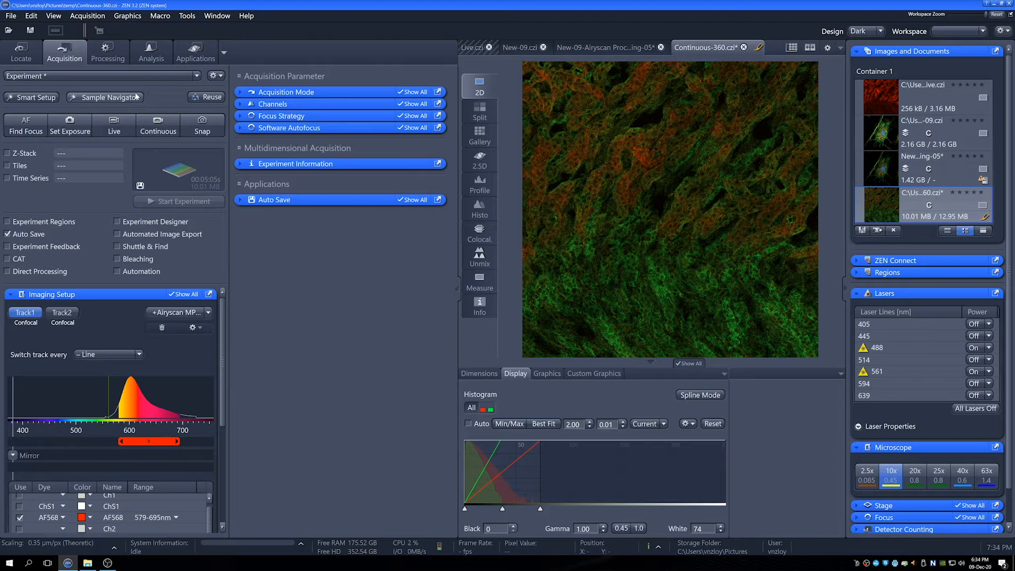
mouse_move(134, 99)
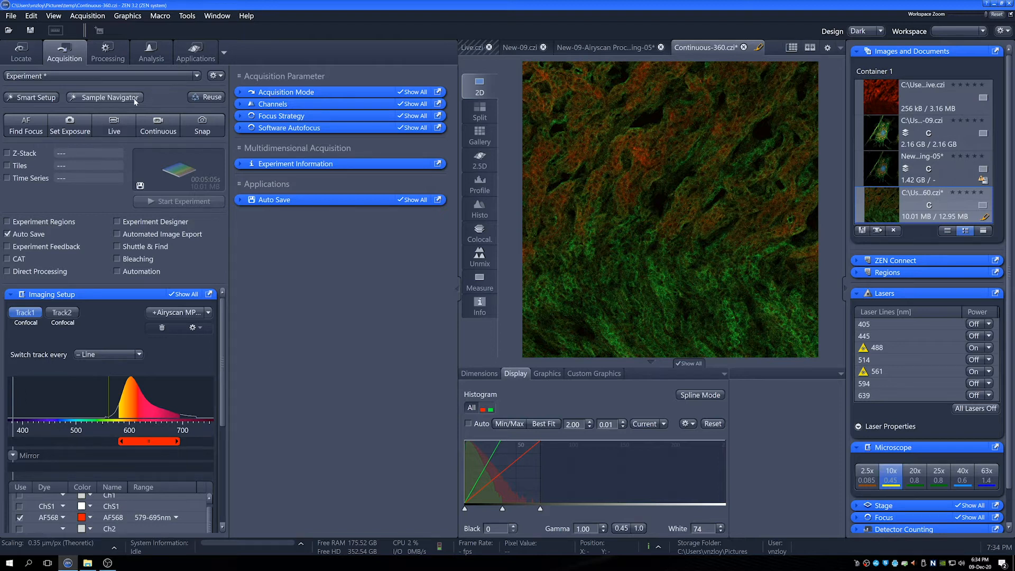
- Launch the Sample Navigator overview scan wizard from the Acquisition tab
left_click(105, 97)
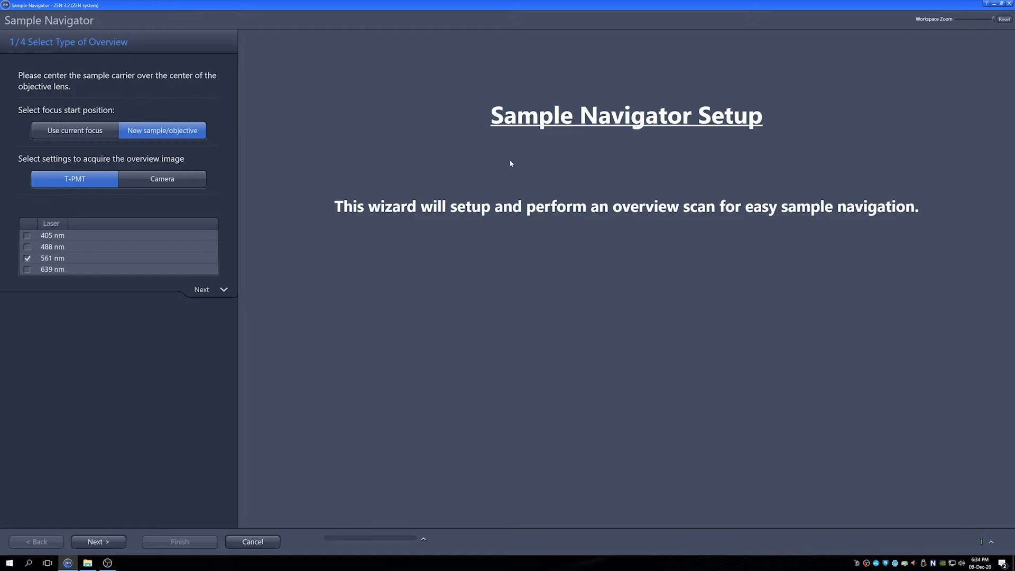
mouse_move(74, 267)
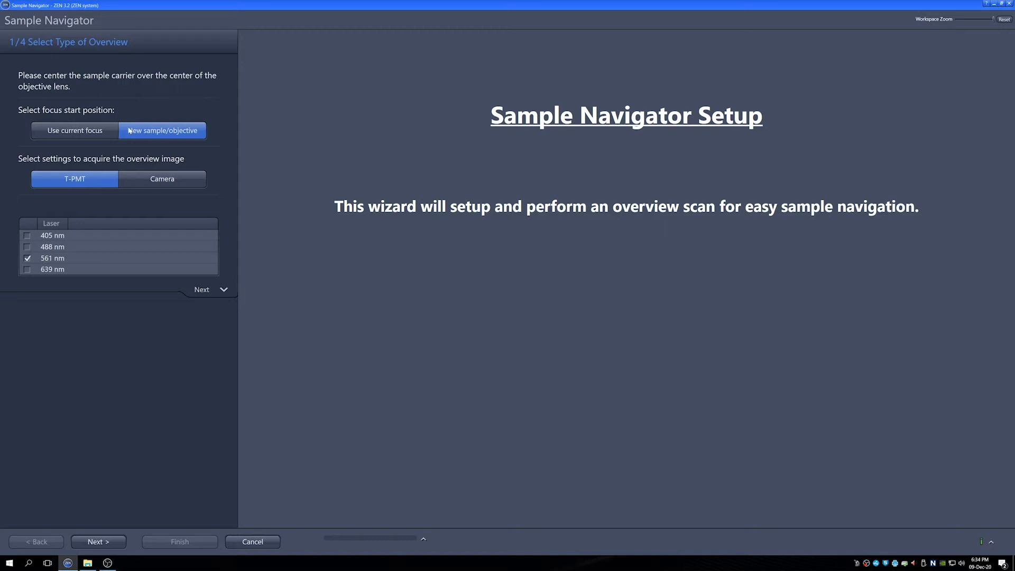
mouse_move(74, 130)
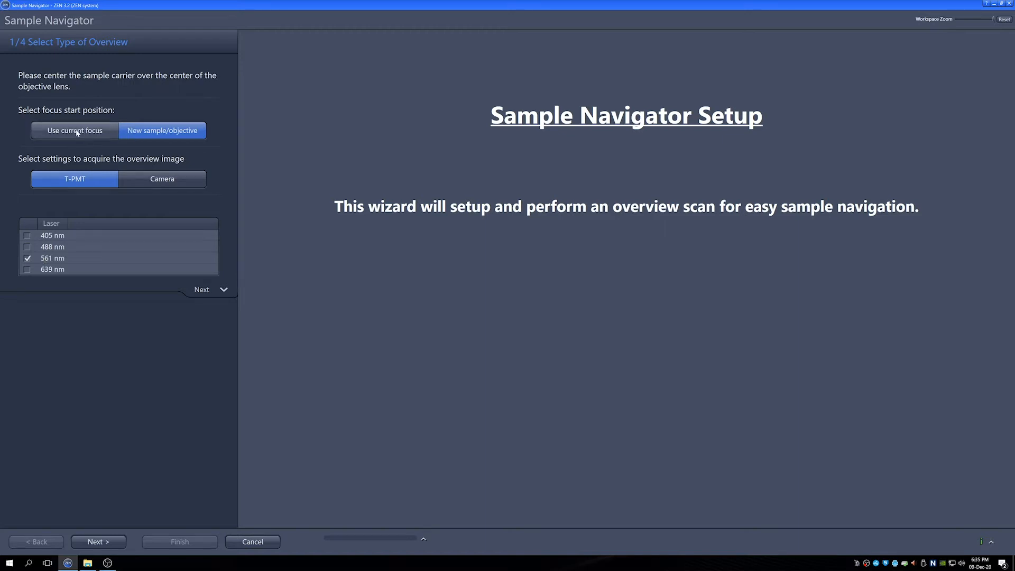
mouse_move(172, 137)
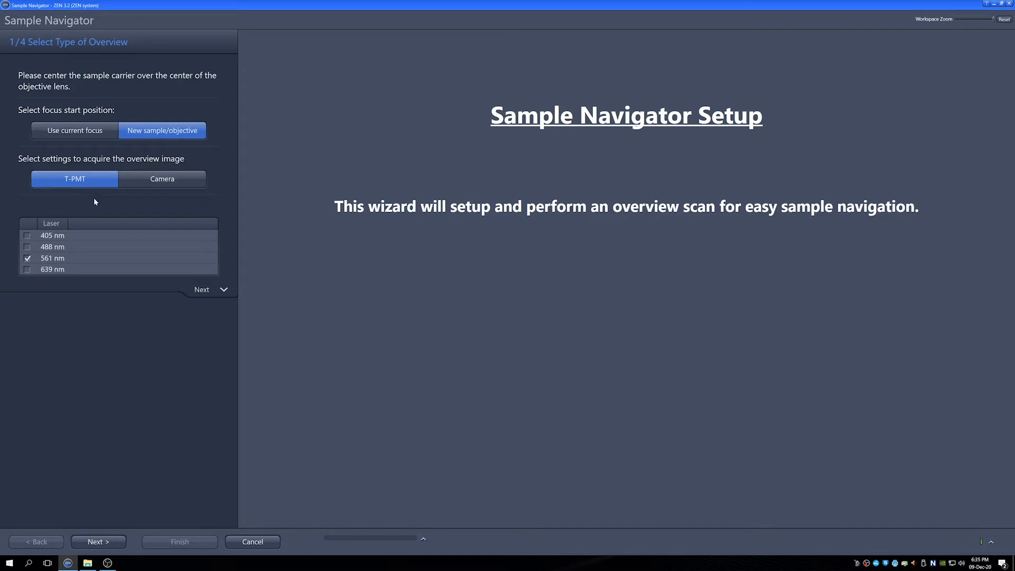
mouse_move(91, 178)
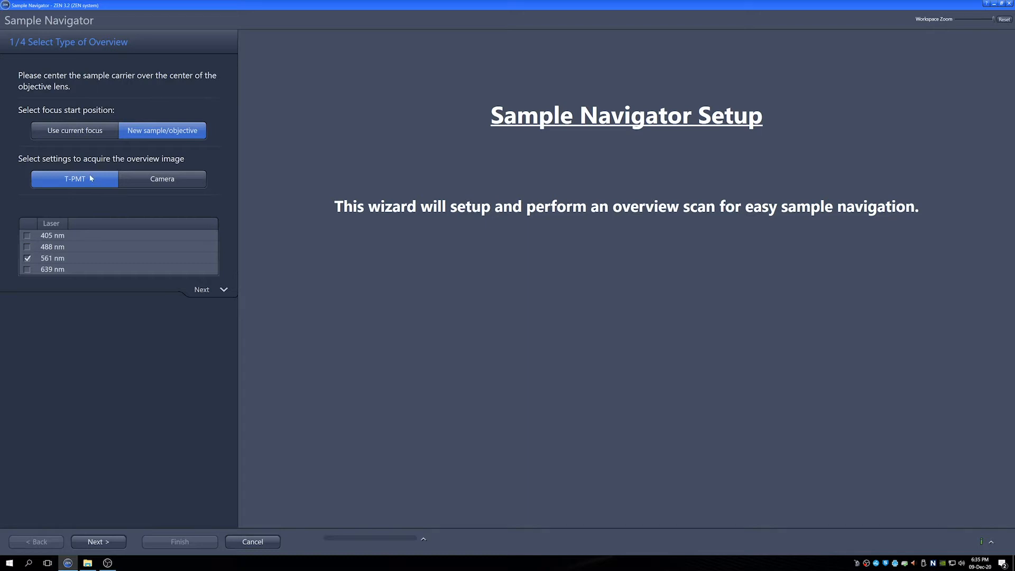
mouse_move(123, 180)
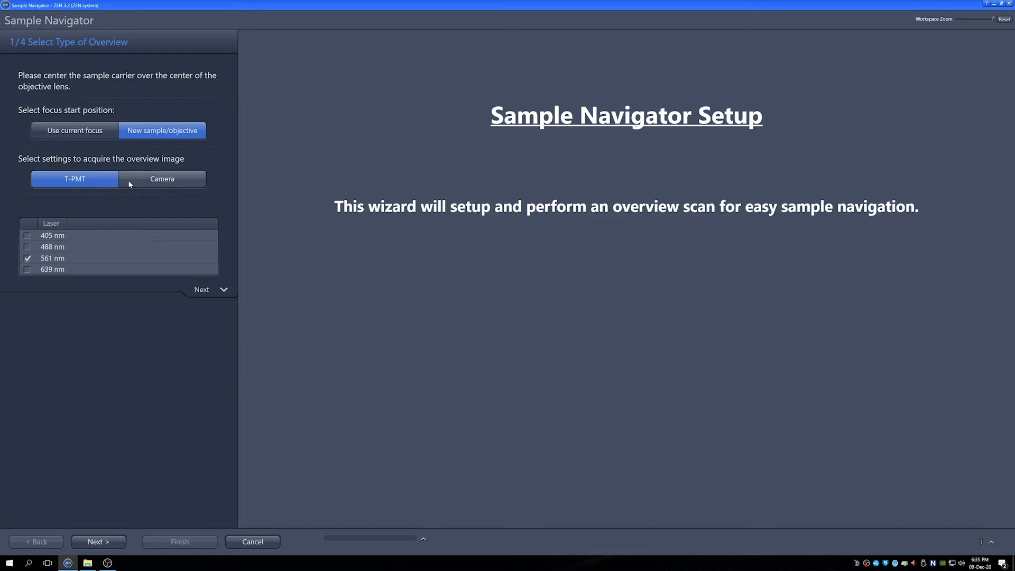
mouse_move(85, 455)
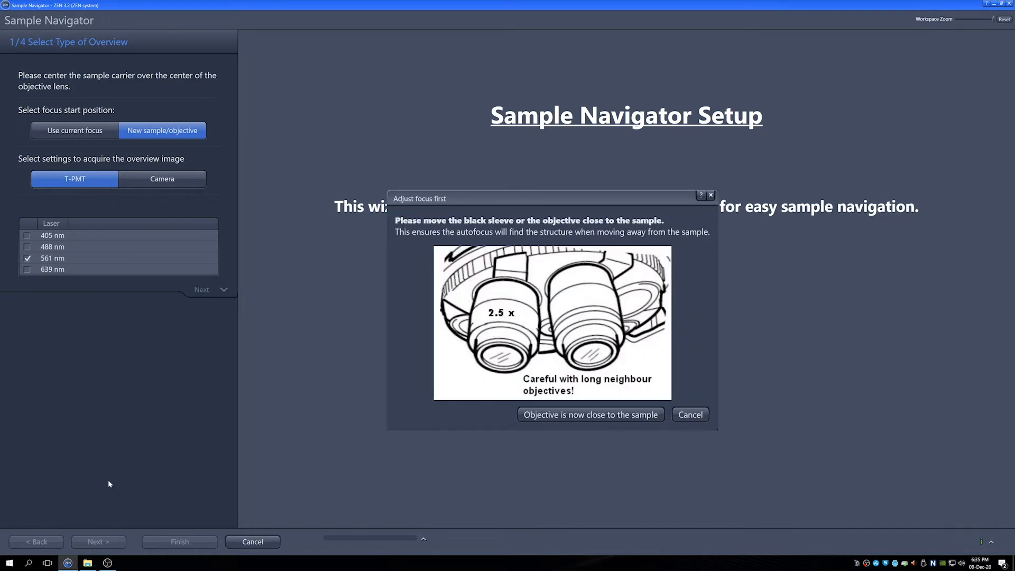
mouse_move(523, 457)
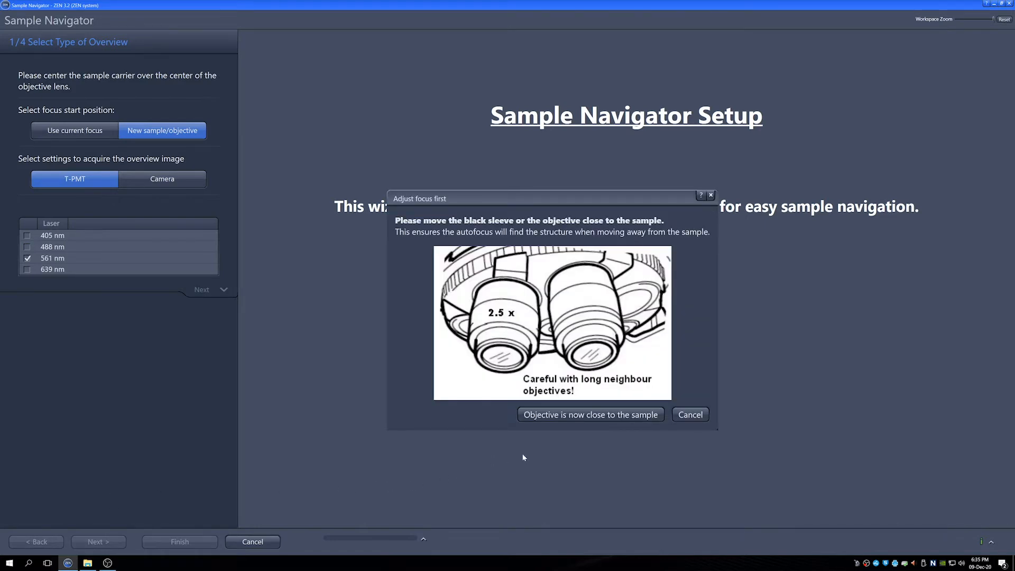
mouse_move(616, 427)
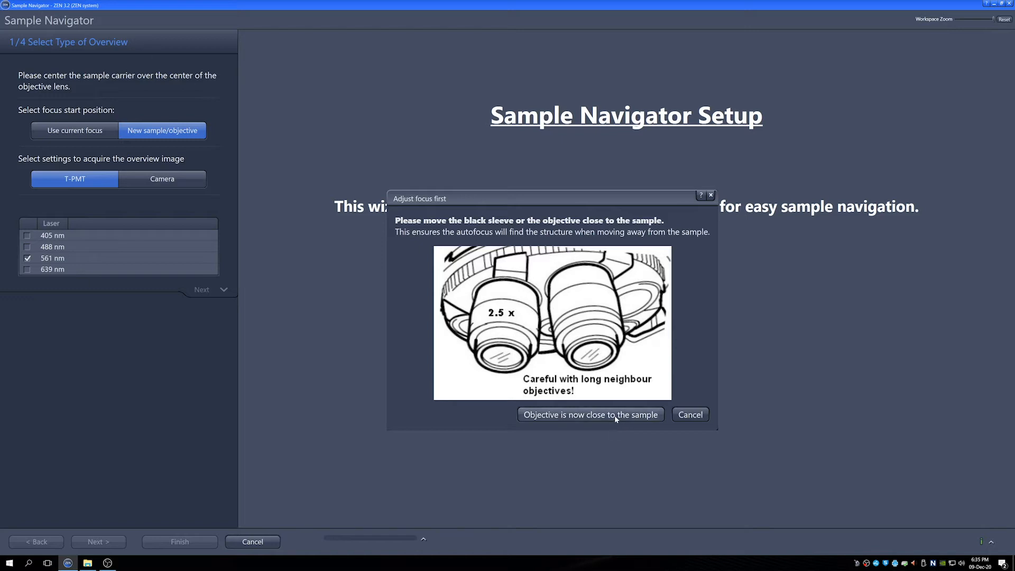
- Confirm the objective is now close to the sample in the Adjust focus dialog
left_click(590, 414)
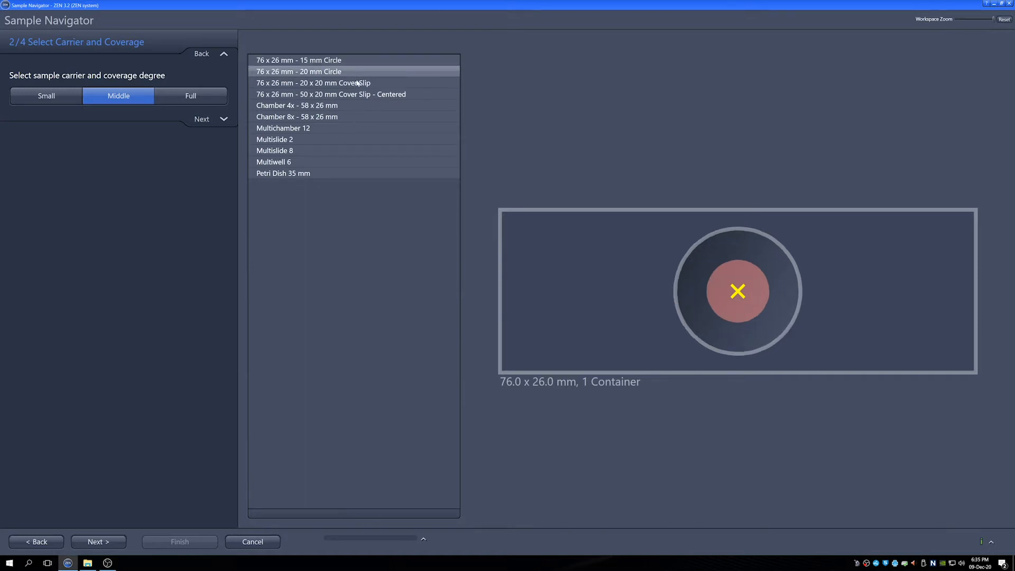
- Browse carrier layouts and choose the 76 x 26 mm slide with 20 x 20 mm cover slip
left_click(331, 94)
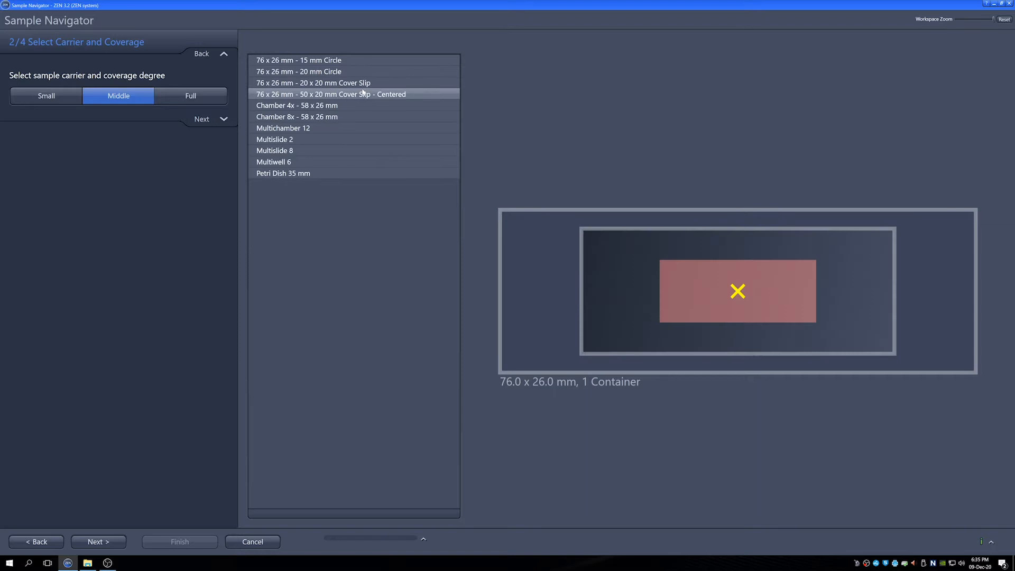
left_click(283, 128)
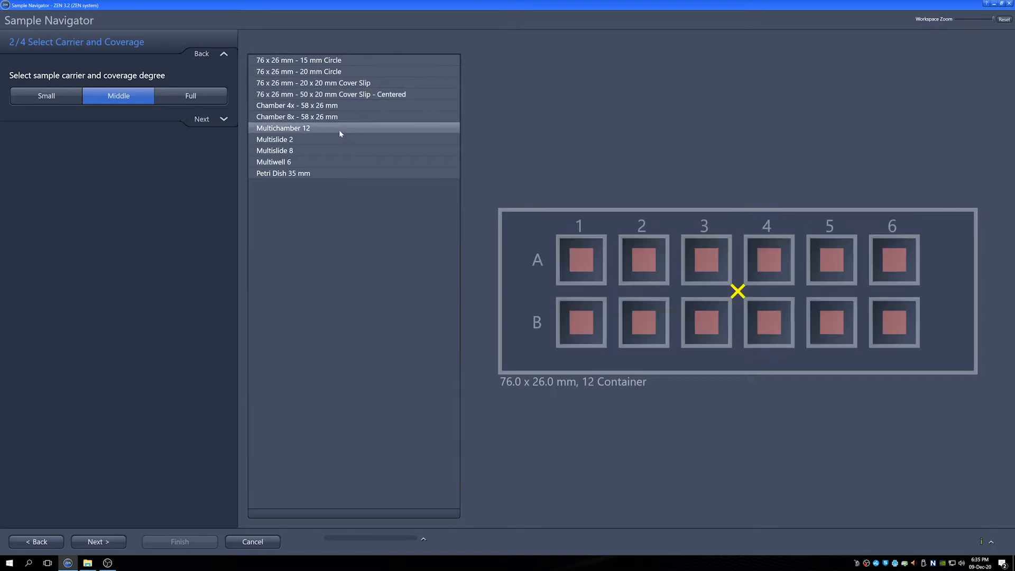
left_click(274, 160)
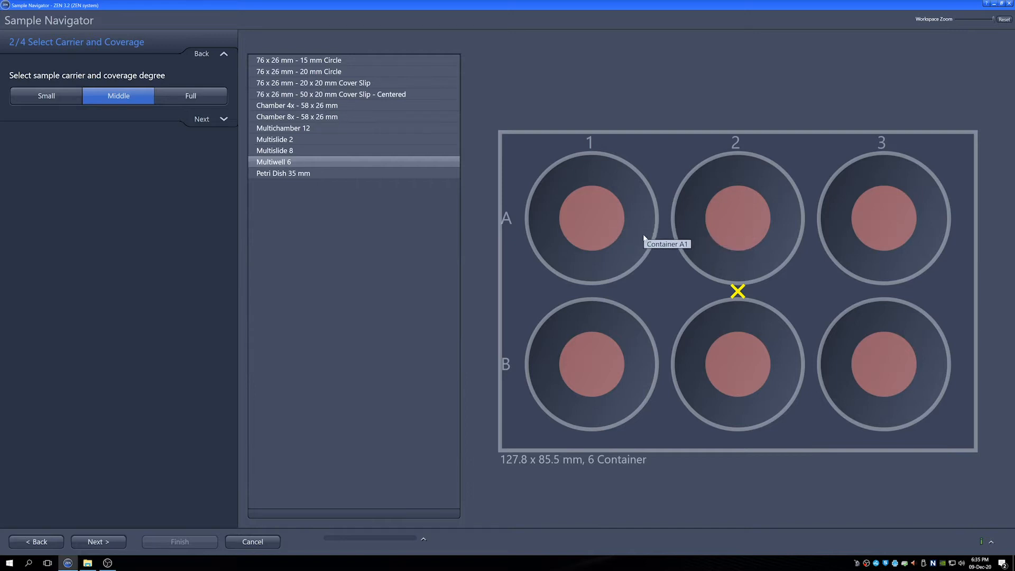
mouse_move(414, 201)
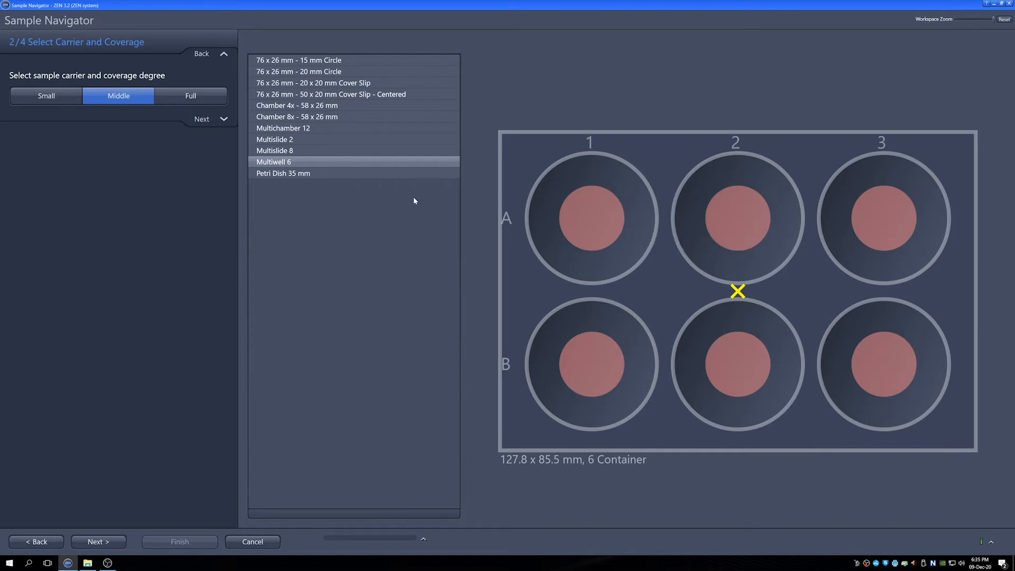
mouse_move(318, 218)
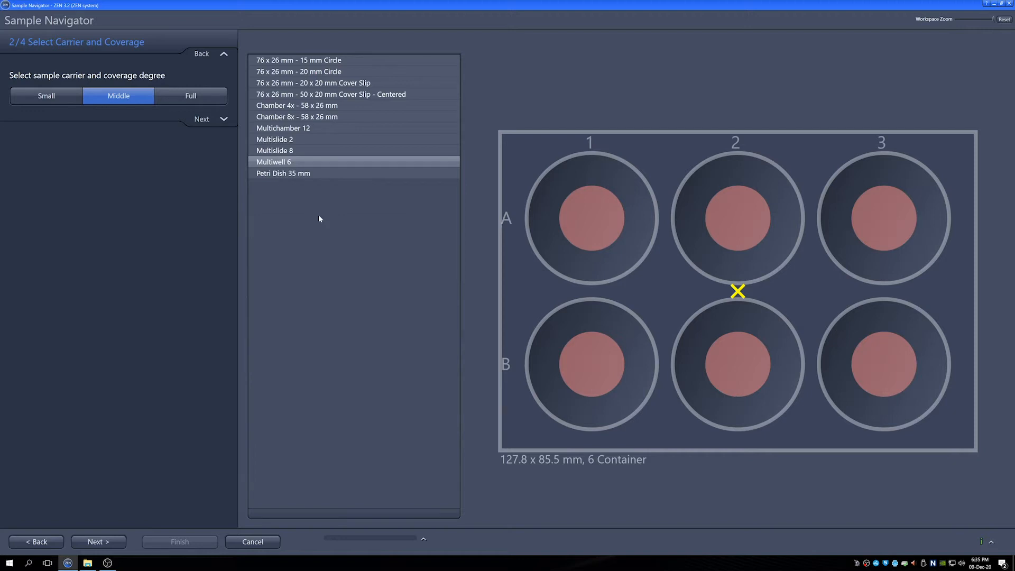
mouse_move(335, 188)
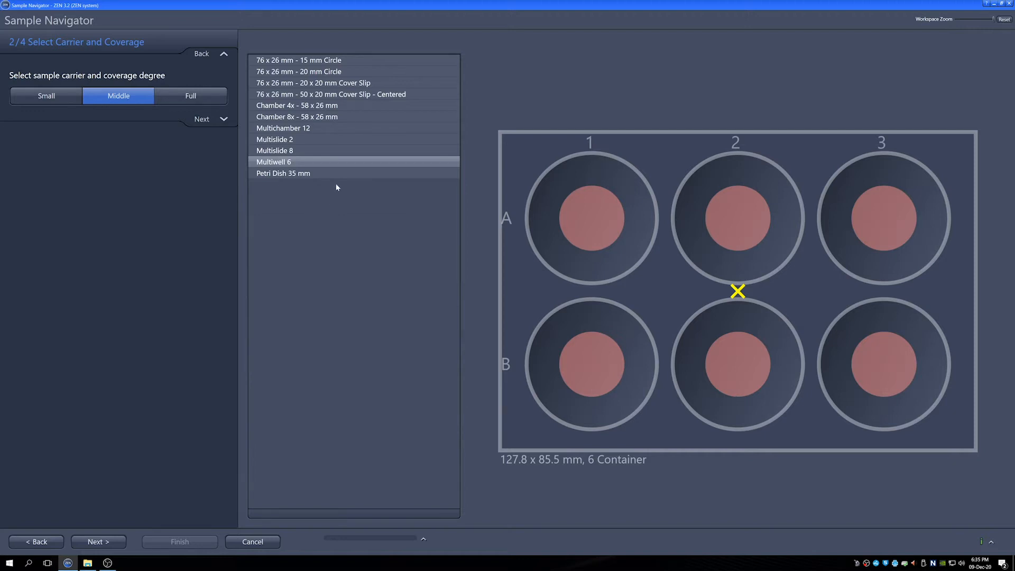
mouse_move(347, 90)
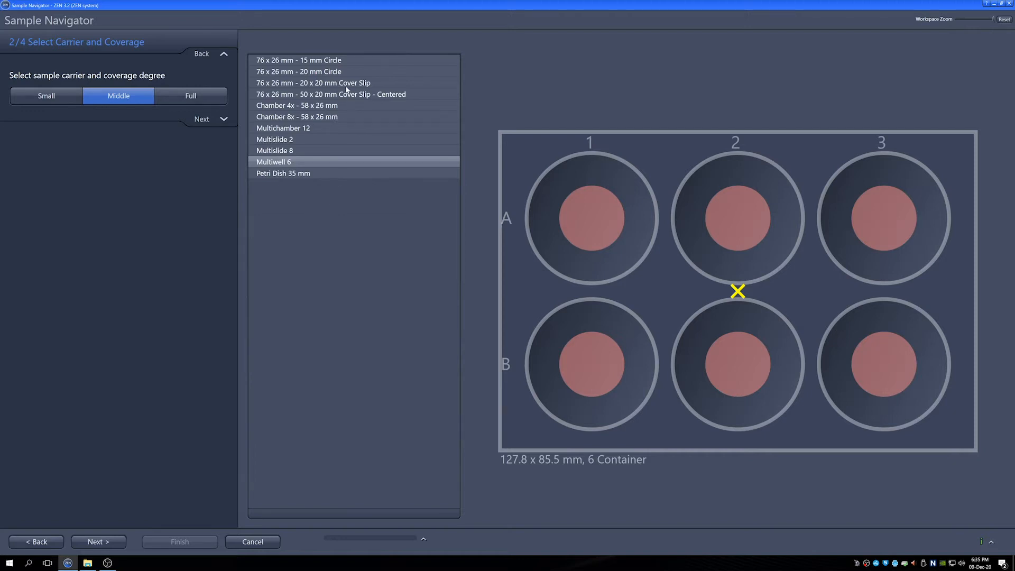
left_click(313, 82)
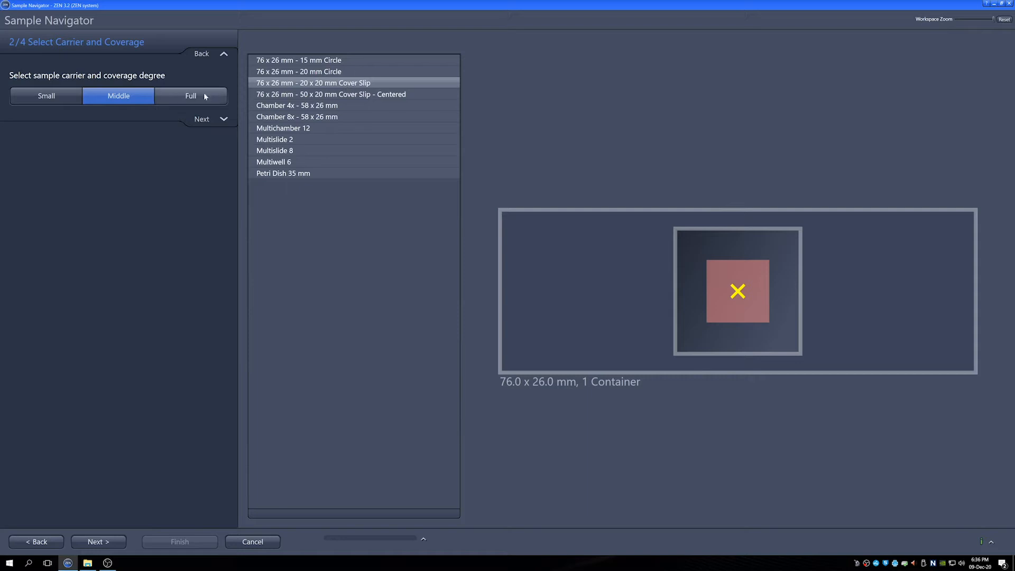
- Set coverage to Full and advance to the filter setup step
left_click(191, 96)
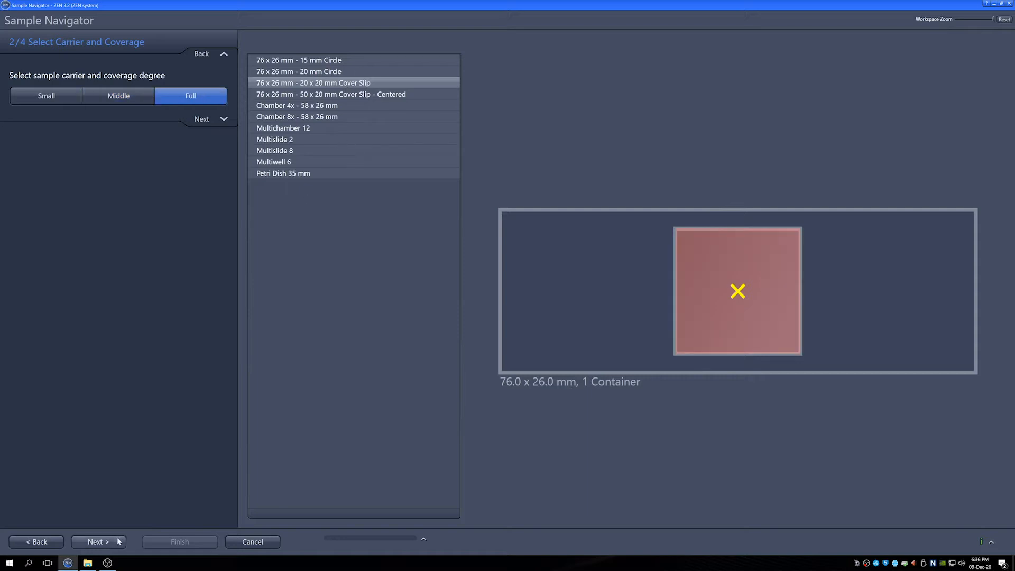
mouse_move(107, 416)
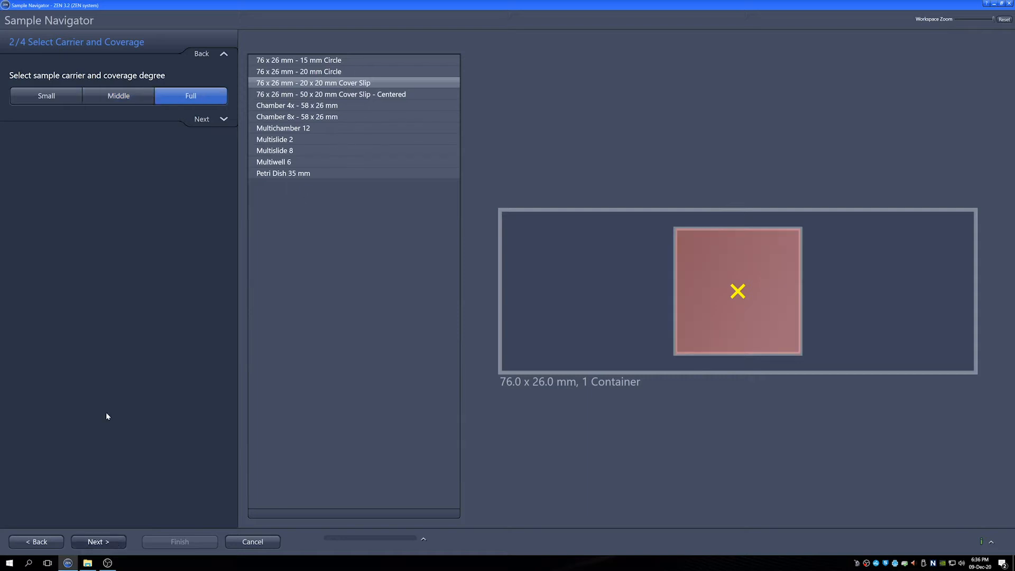
left_click(96, 541)
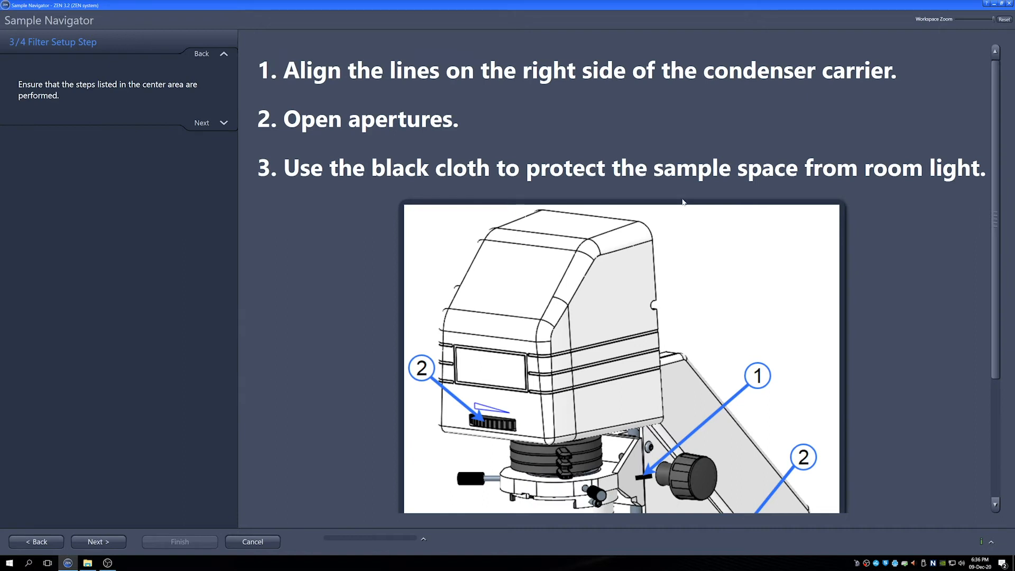
mouse_move(637, 214)
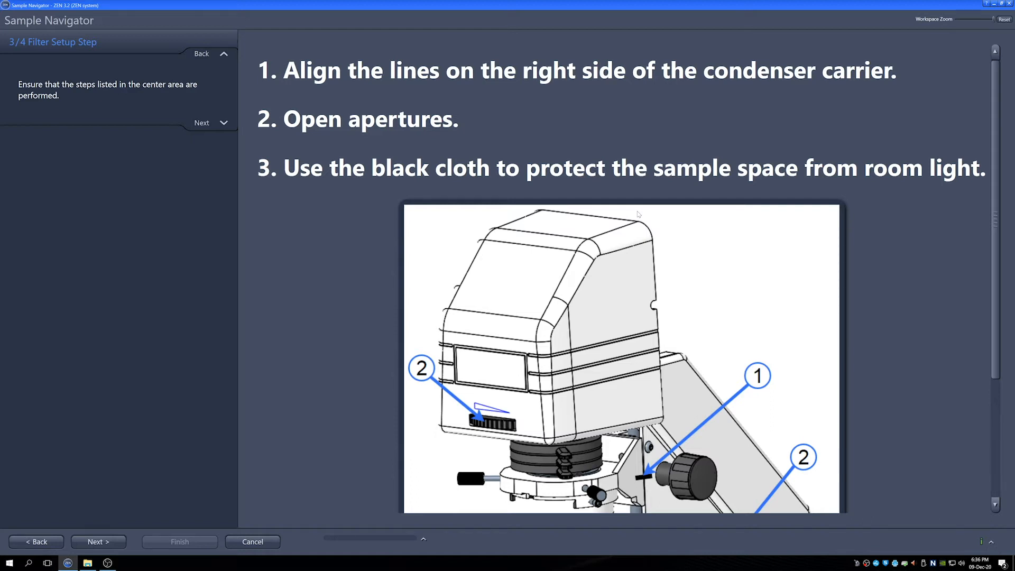
scroll("down", 3)
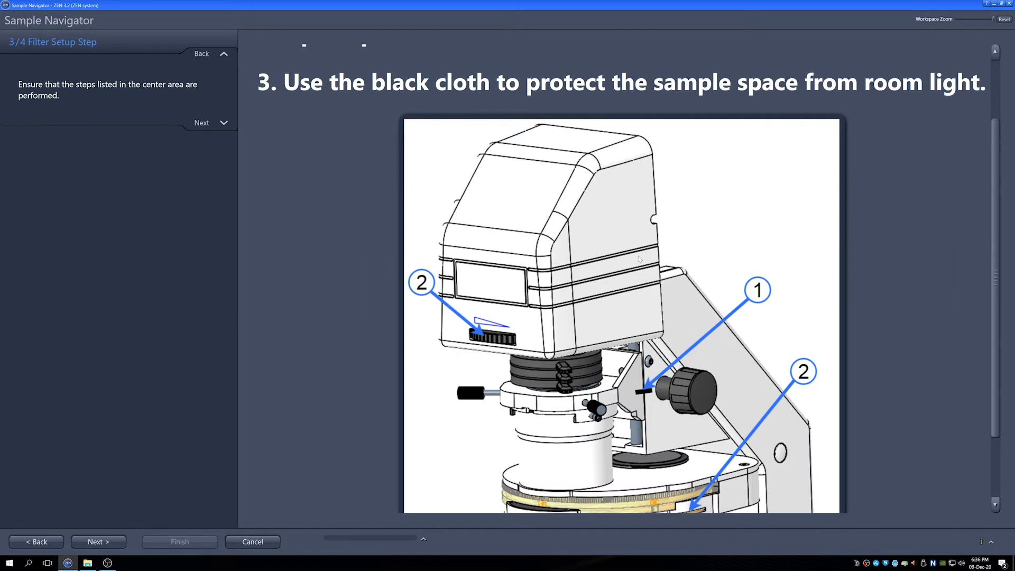
mouse_move(591, 258)
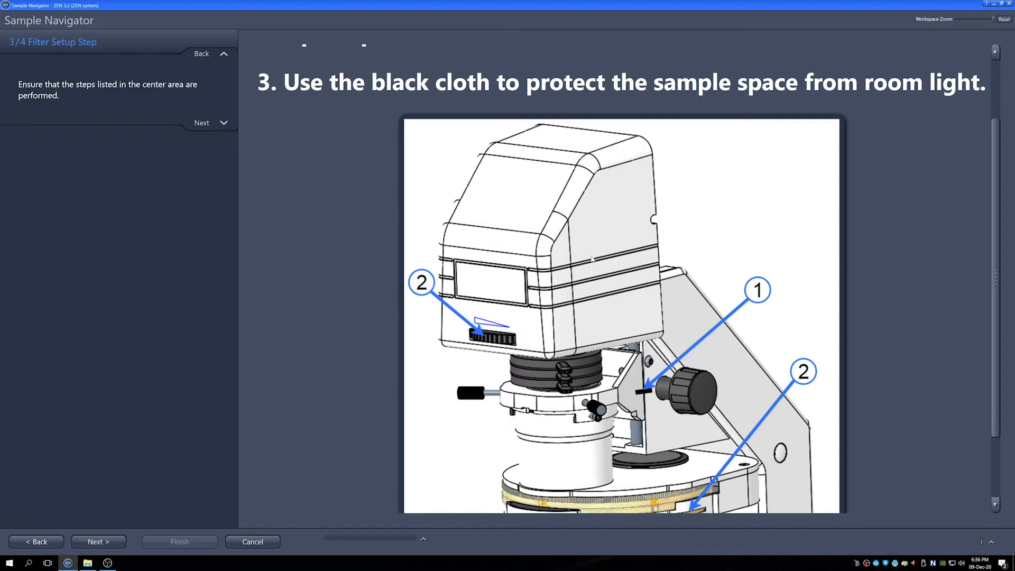
scroll("up", 3)
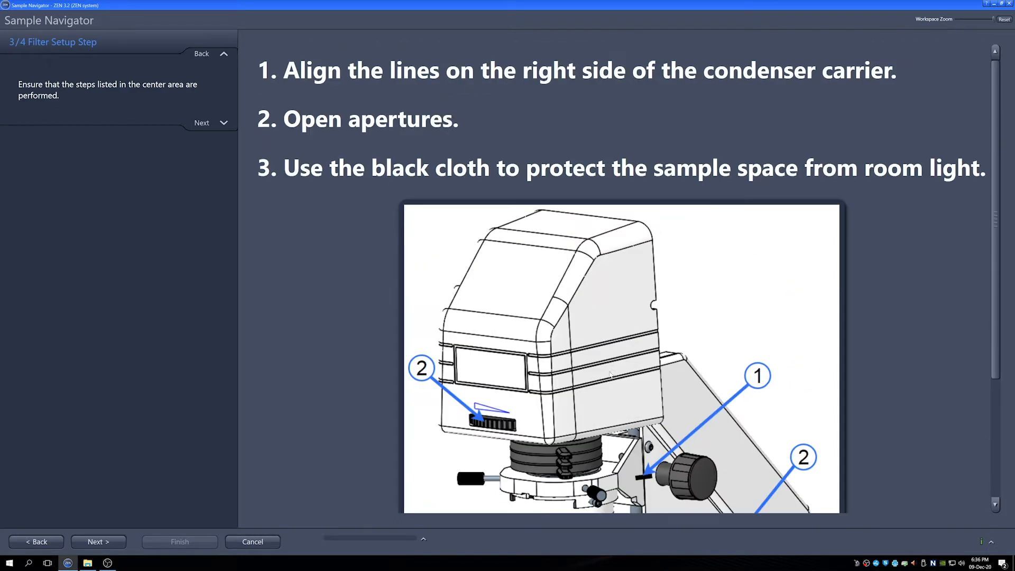
mouse_move(740, 94)
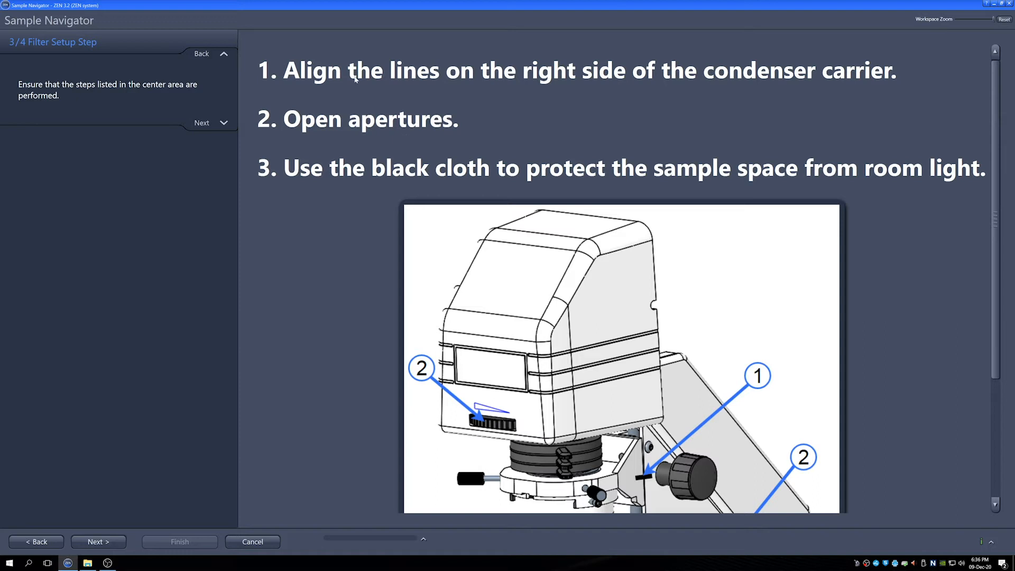
mouse_move(733, 97)
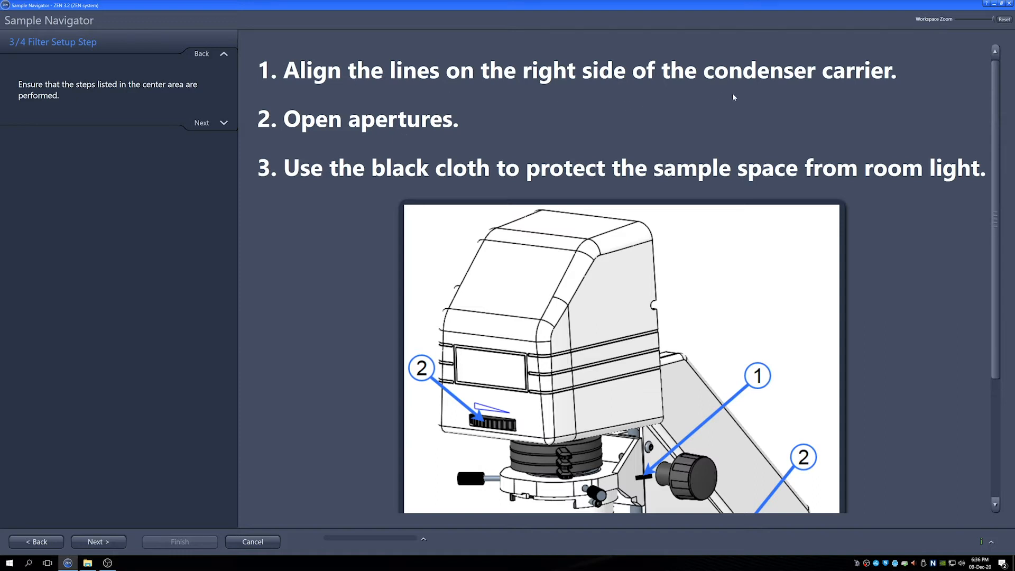
mouse_move(482, 119)
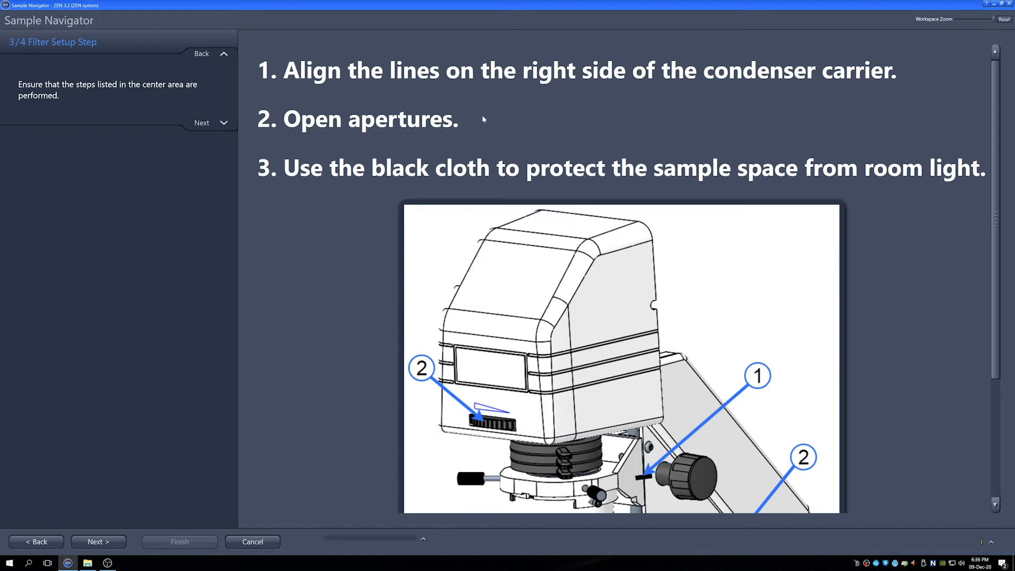
mouse_move(430, 178)
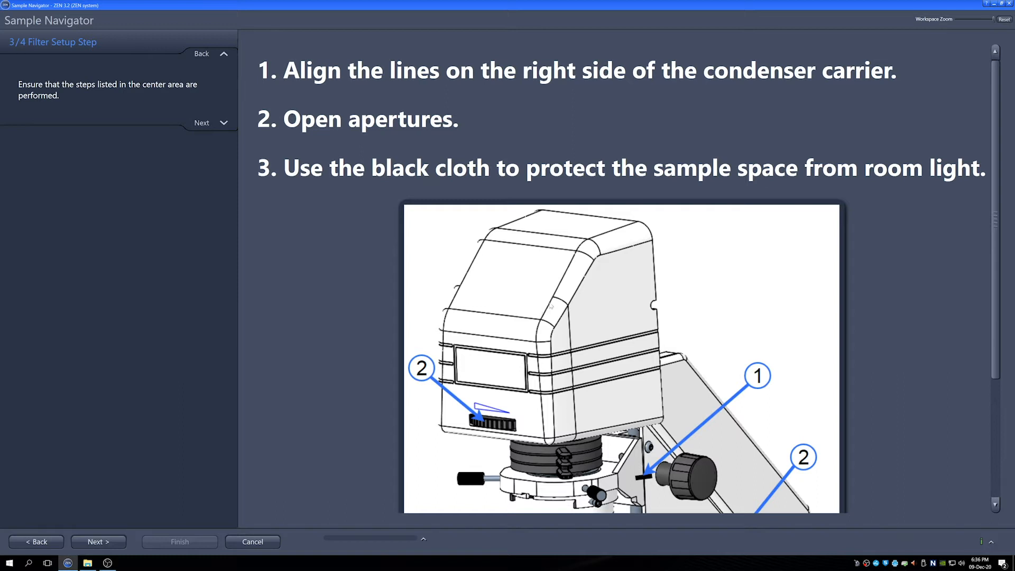
scroll("down", 3)
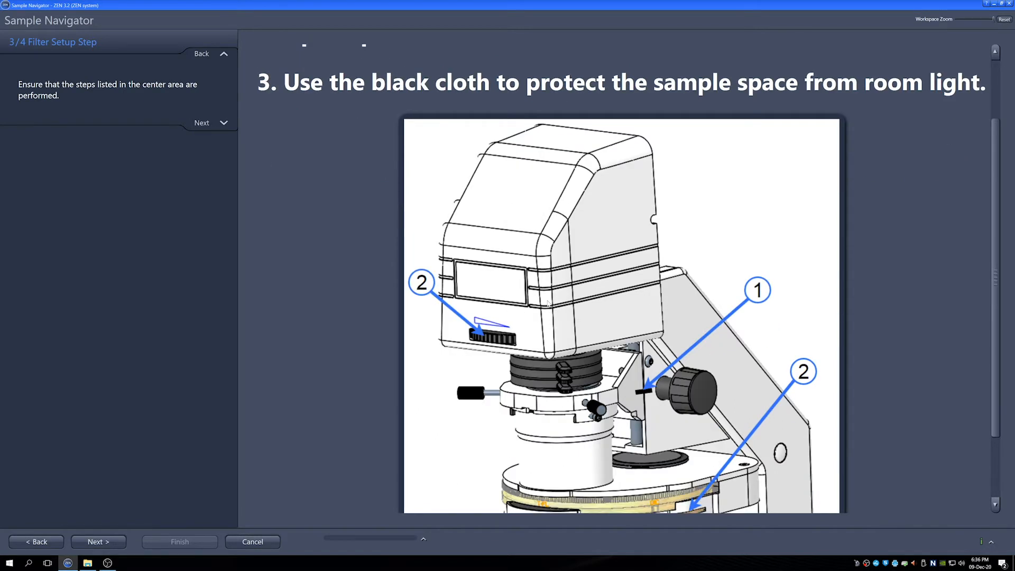
scroll("up", 3)
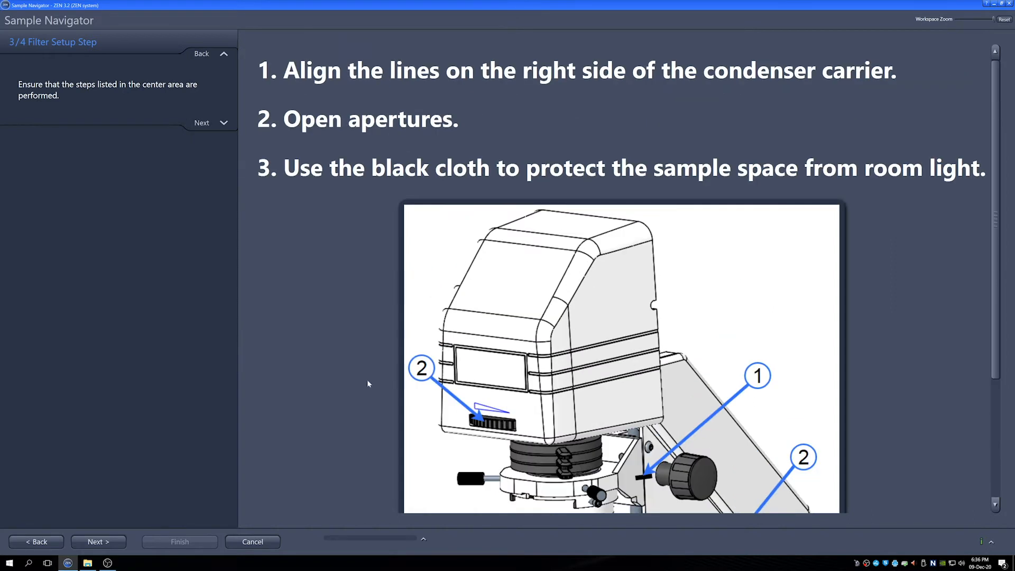
- Run Focus Detection on the Focus step and finish the wizard to start the preview scan
left_click(94, 541)
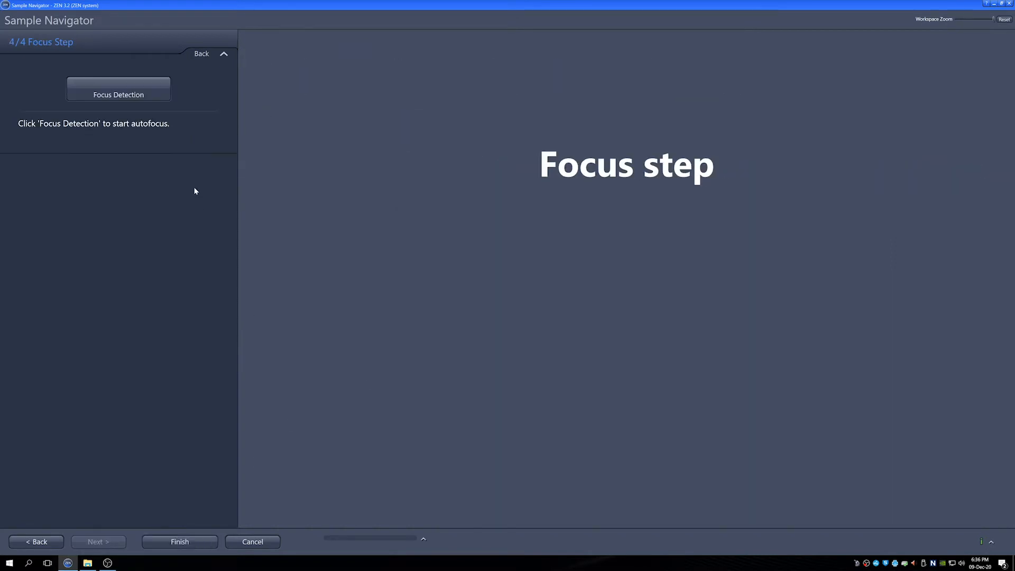
mouse_move(149, 88)
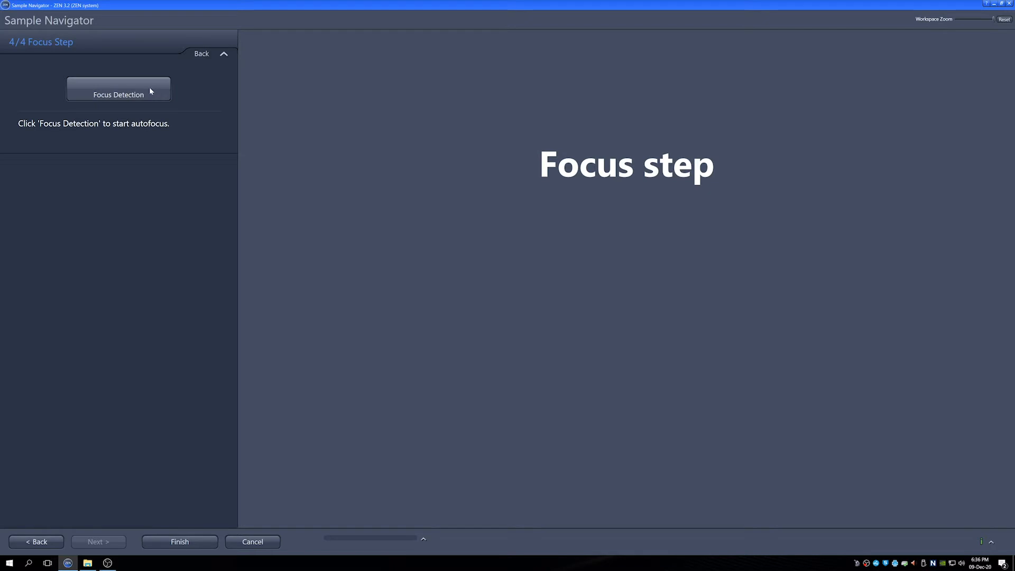
left_click(119, 88)
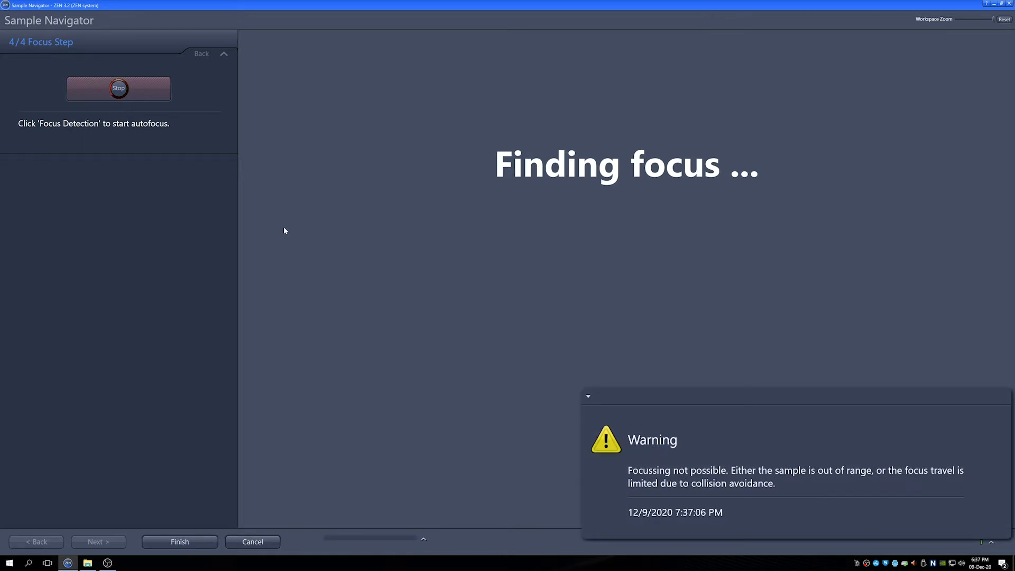
left_click(118, 88)
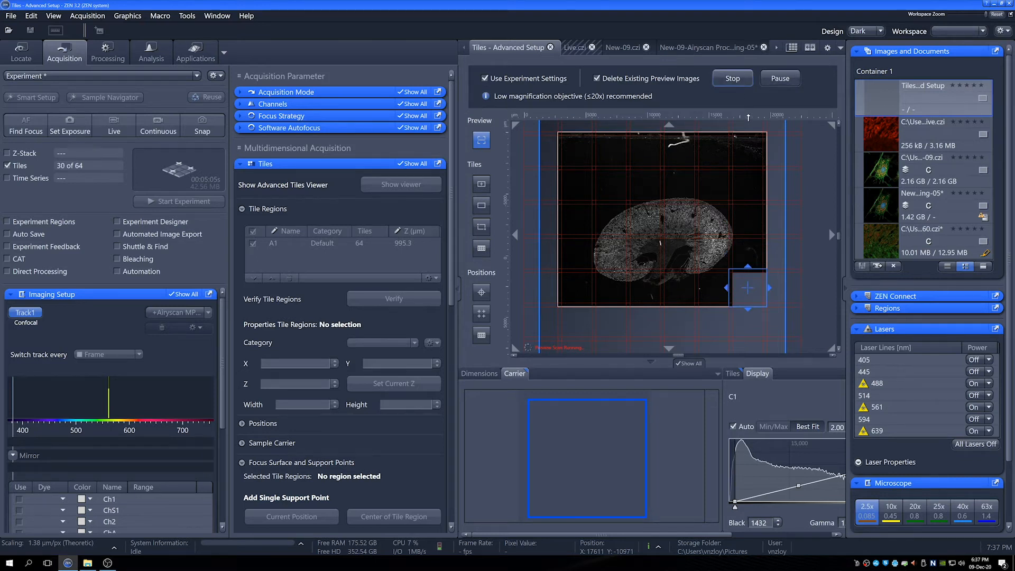
- Stop the running preview scan and zoom into the kidney preview image
left_click(732, 78)
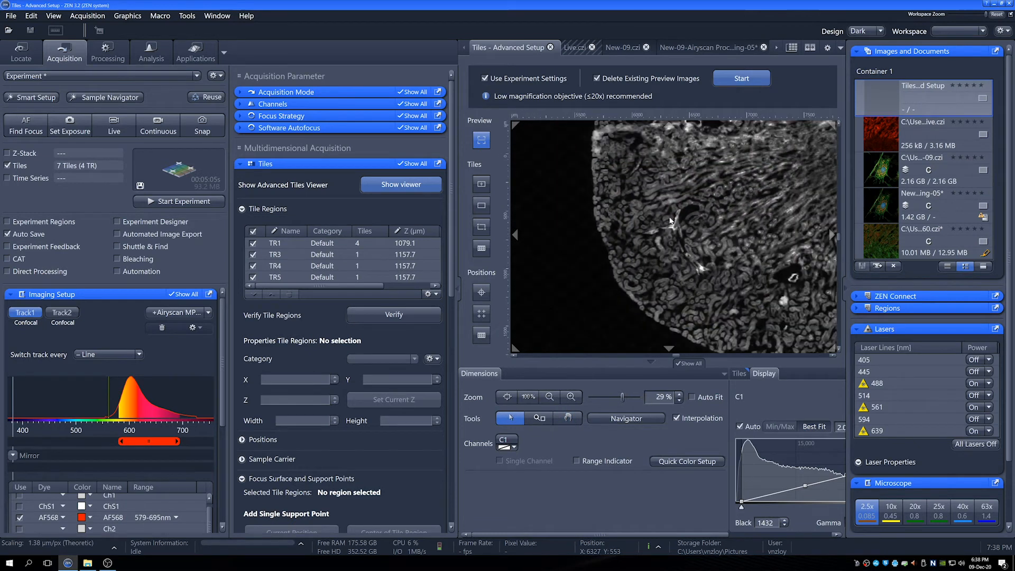
left_click(548, 397)
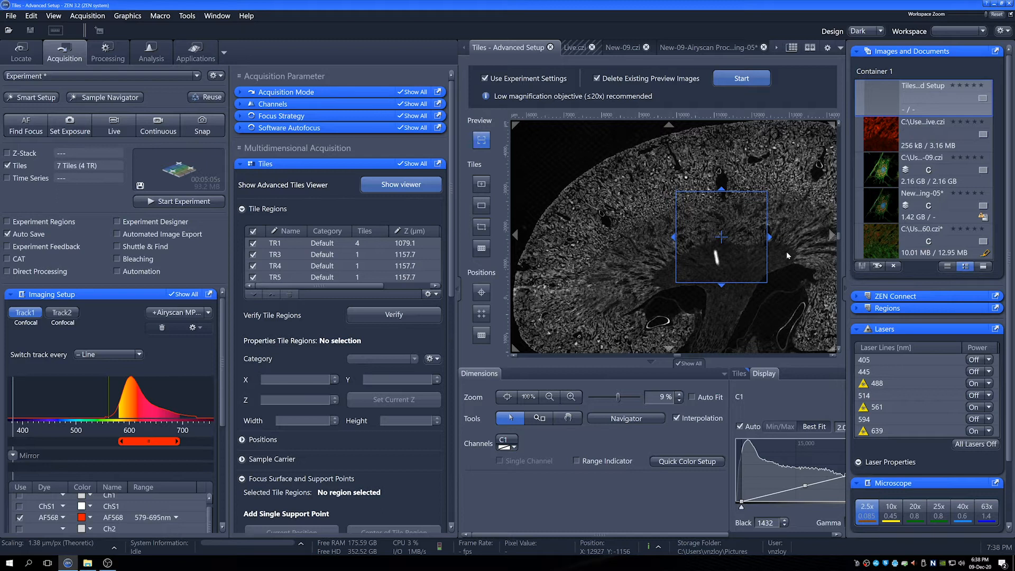
mouse_move(660, 329)
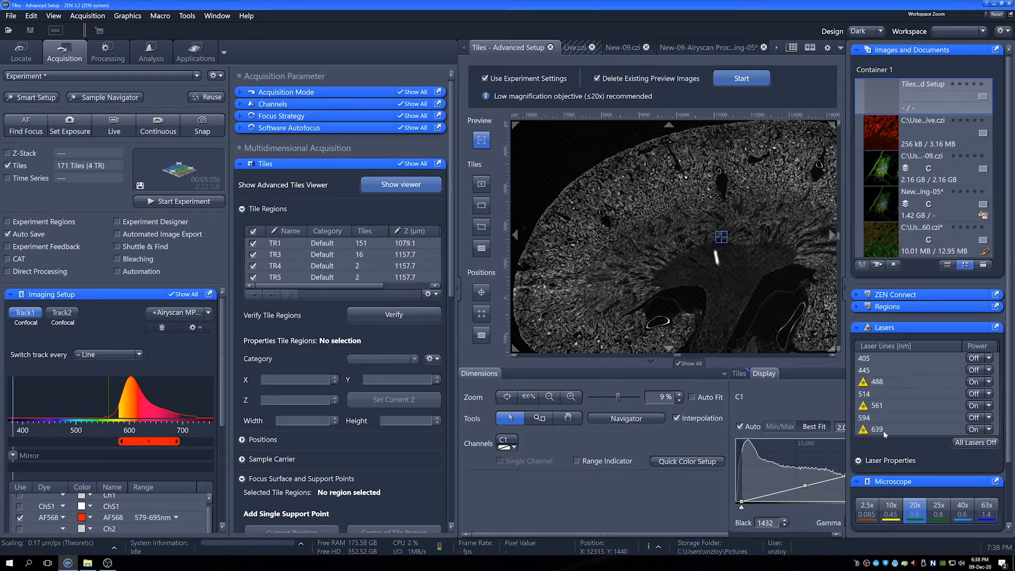
mouse_move(710, 230)
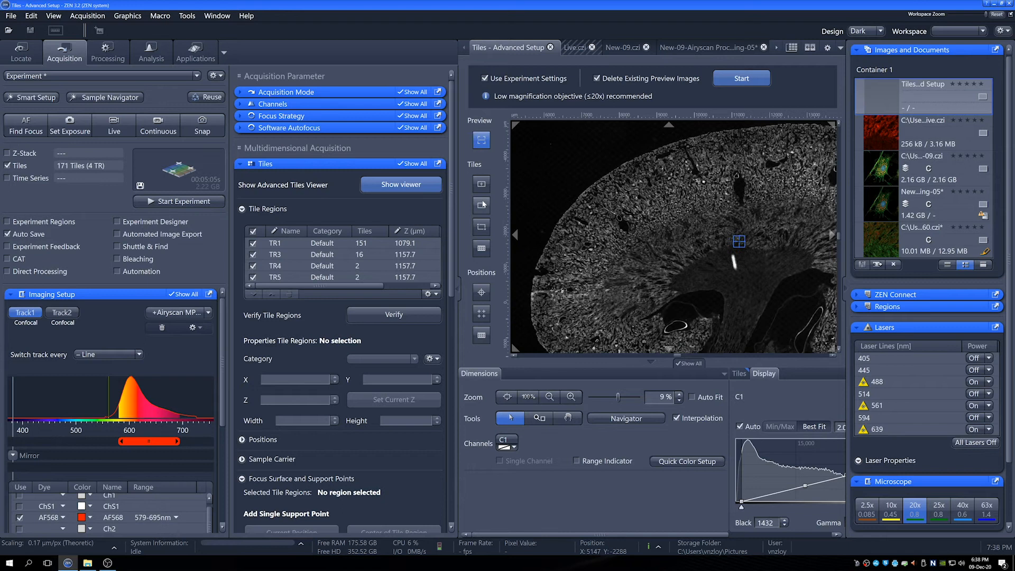
- Draw tile region TR2 near the lower centre and choose the polygon shape for TR6
left_click(482, 187)
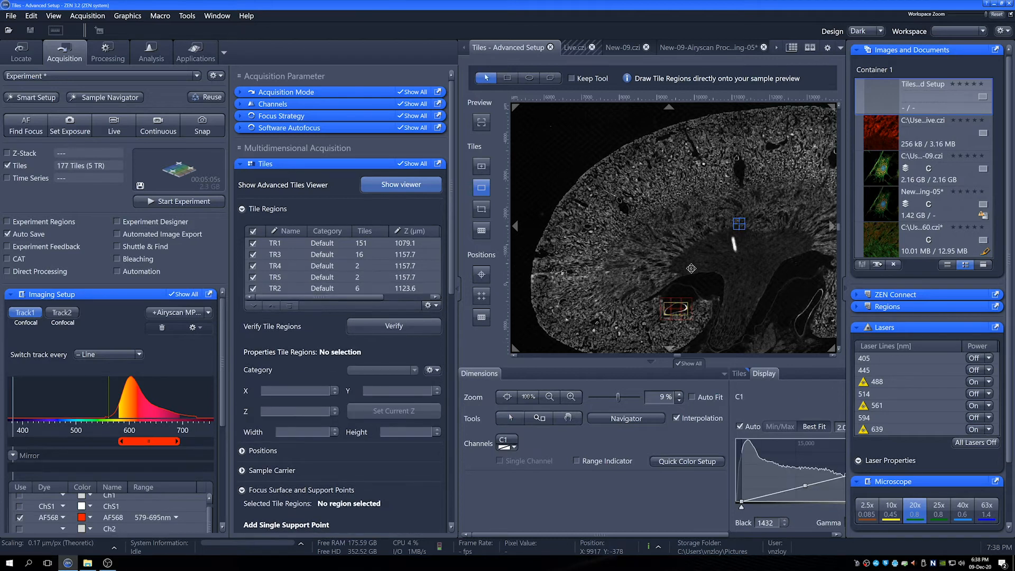
left_click(509, 417)
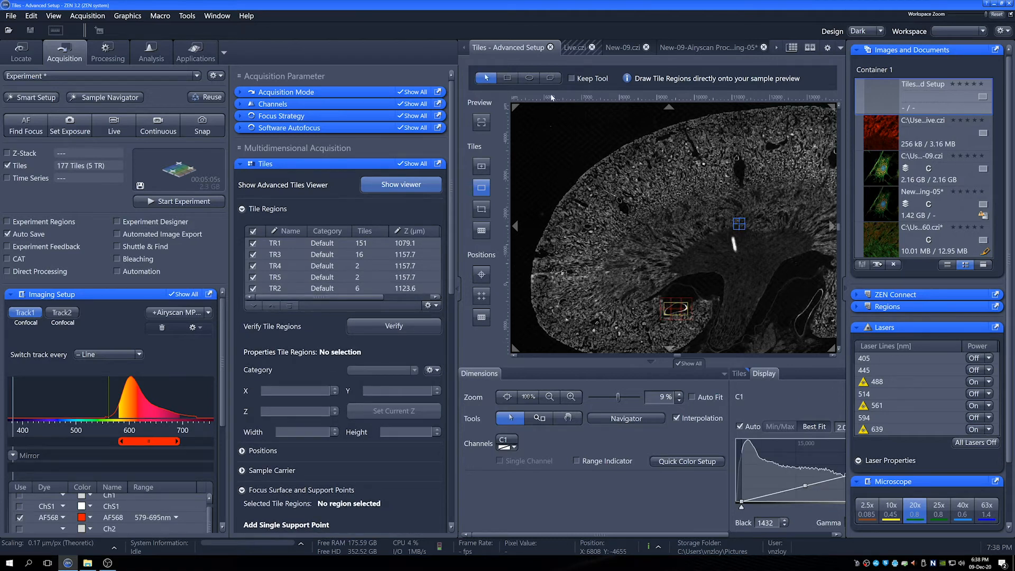
left_click(549, 77)
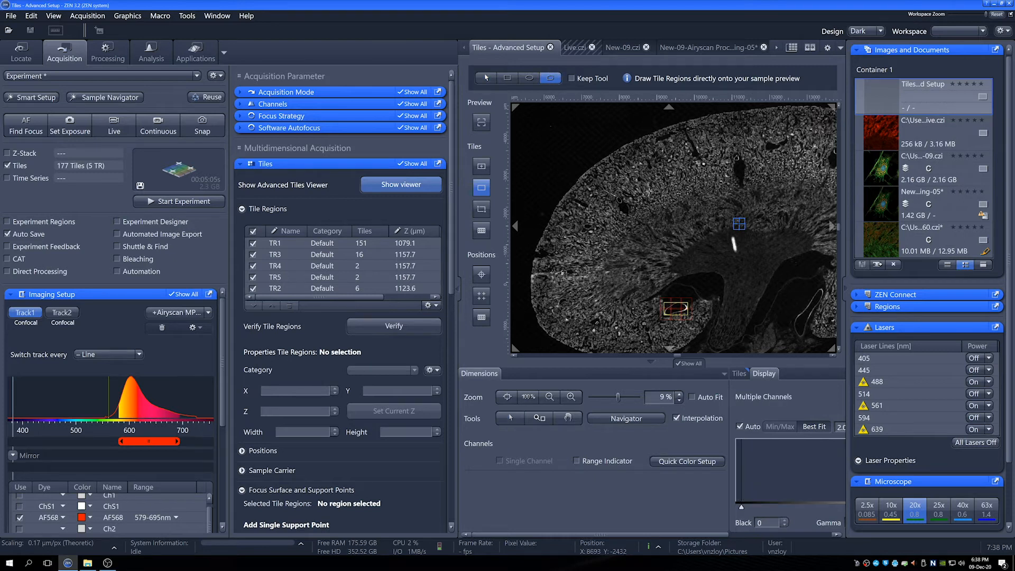
mouse_move(625, 204)
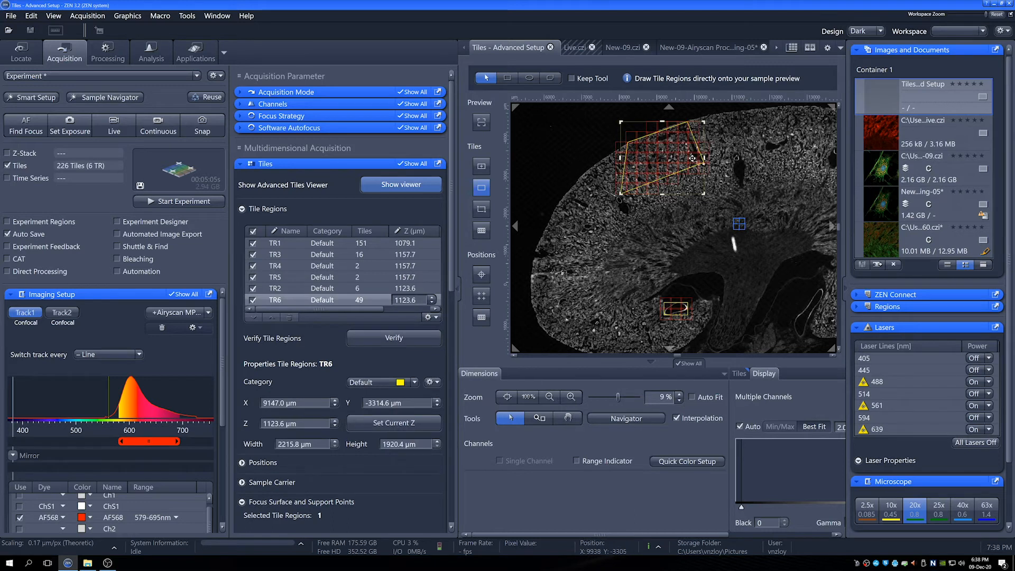
mouse_move(734, 176)
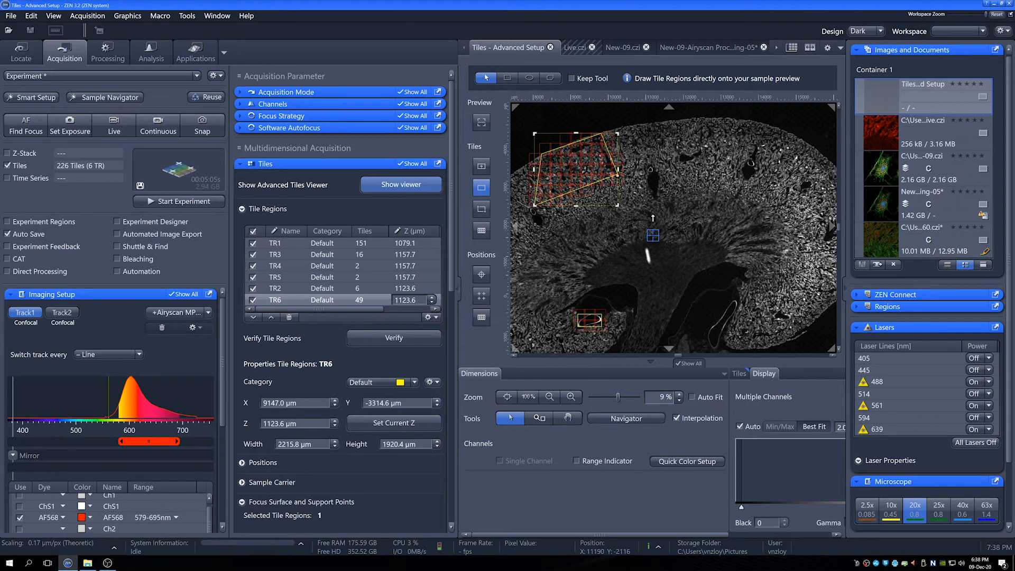
mouse_move(588, 167)
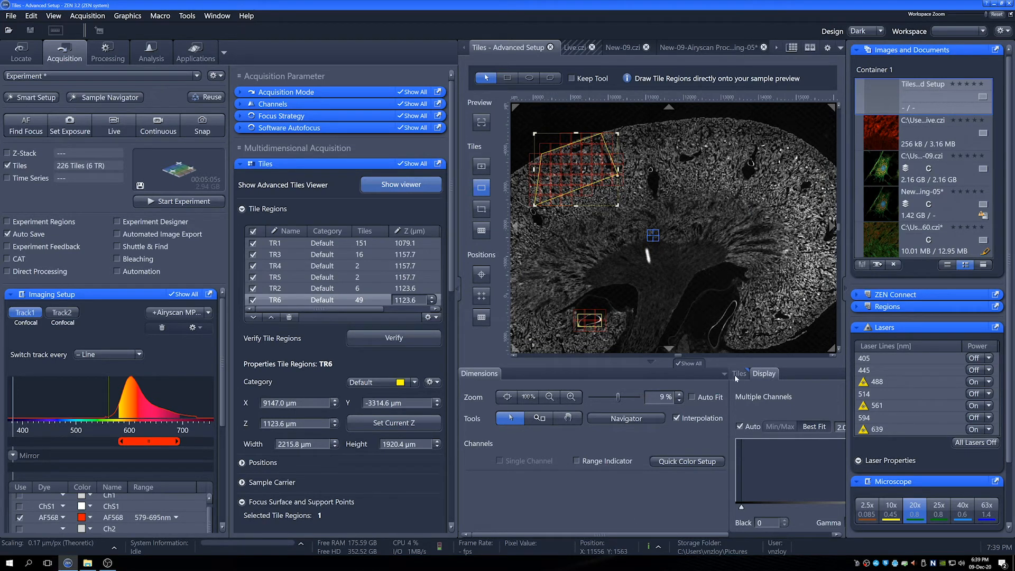
- Set Show Live/Continuous to a Separate Container
left_click(738, 373)
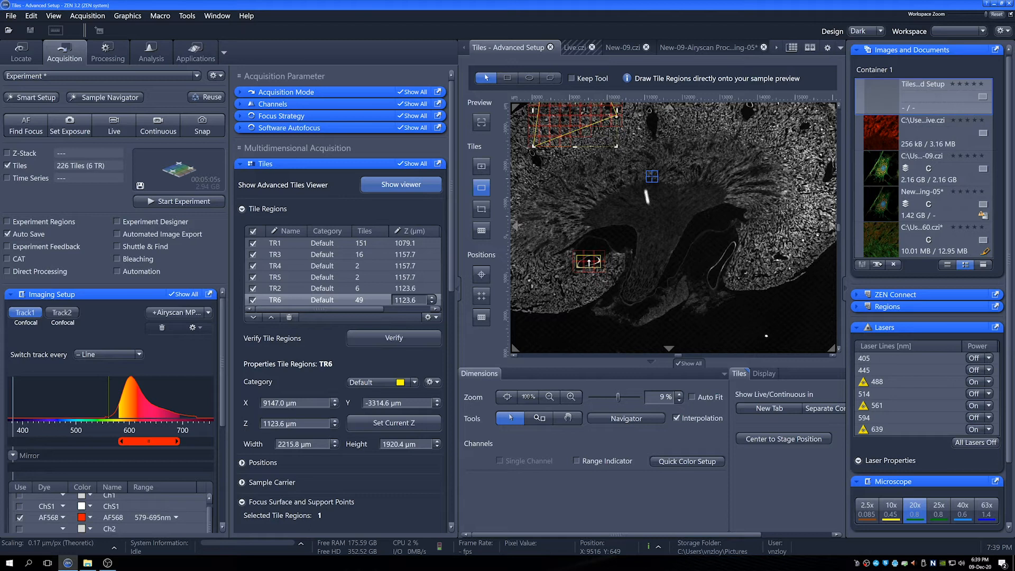
mouse_move(722, 384)
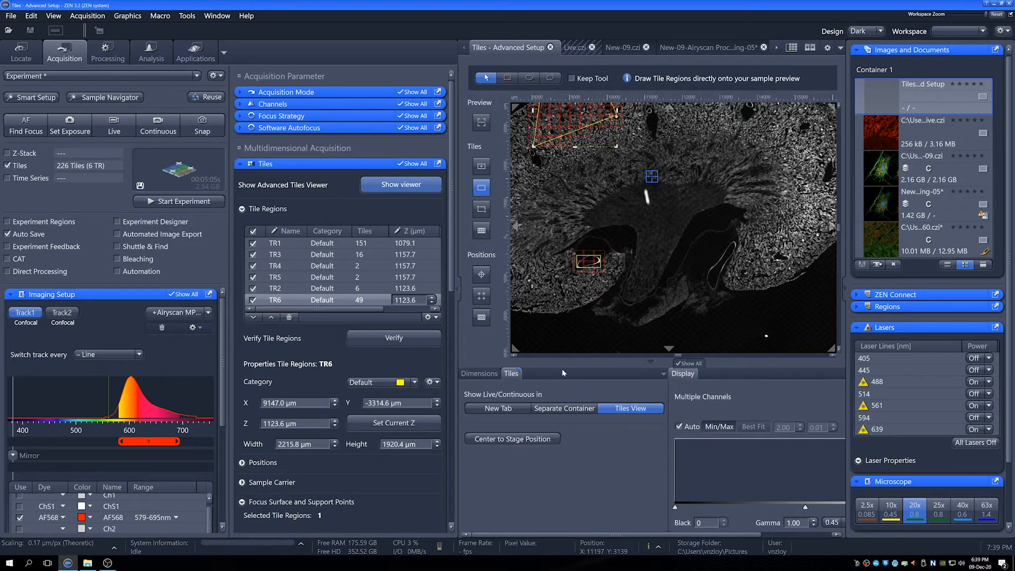
mouse_move(563, 408)
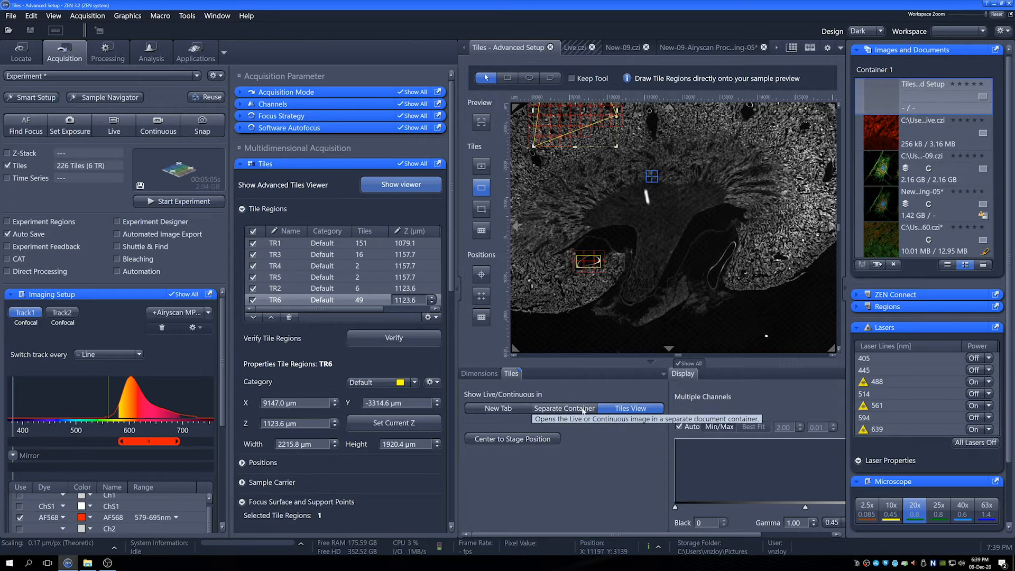
mouse_move(484, 399)
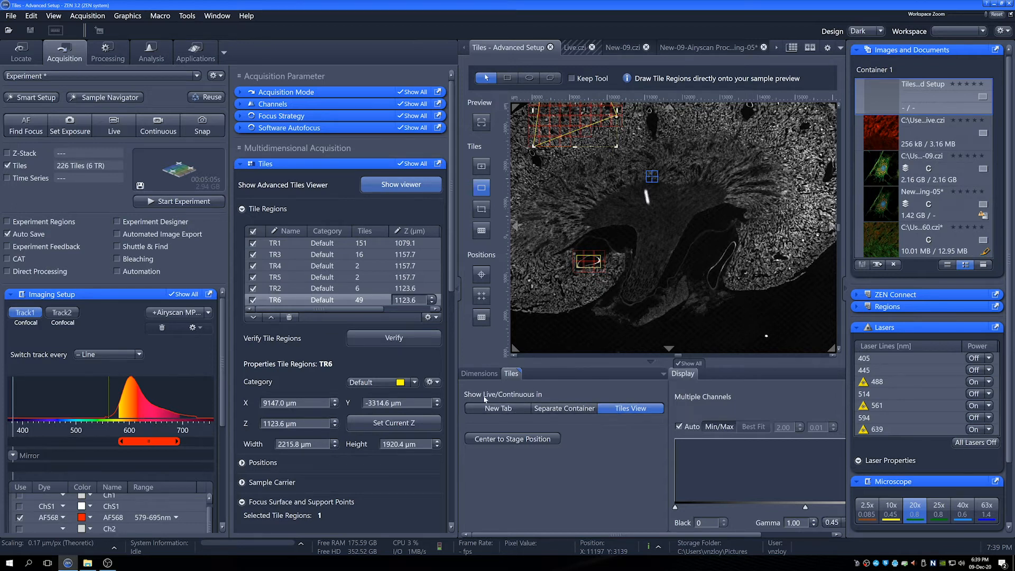
mouse_move(497, 408)
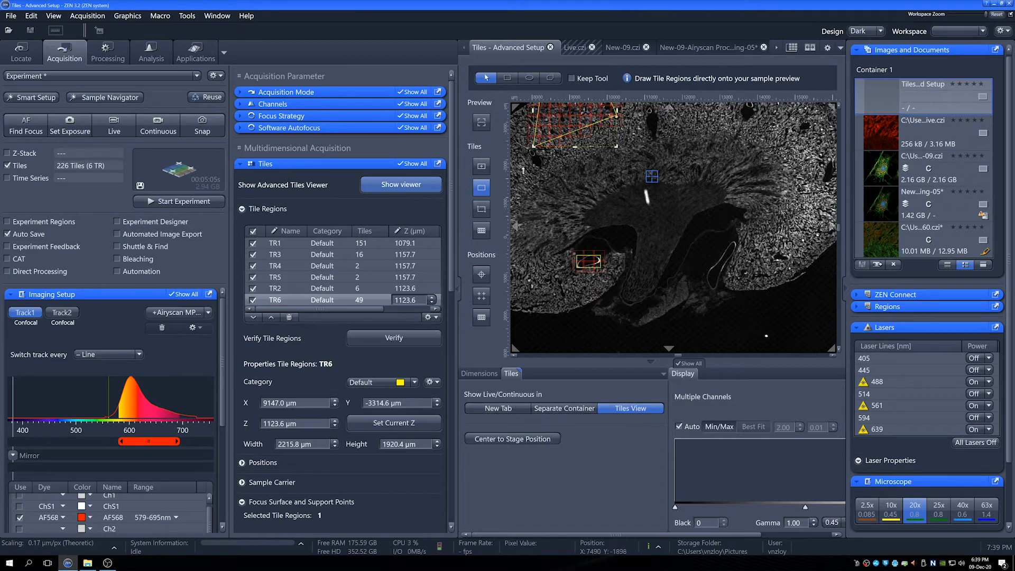
mouse_move(626, 195)
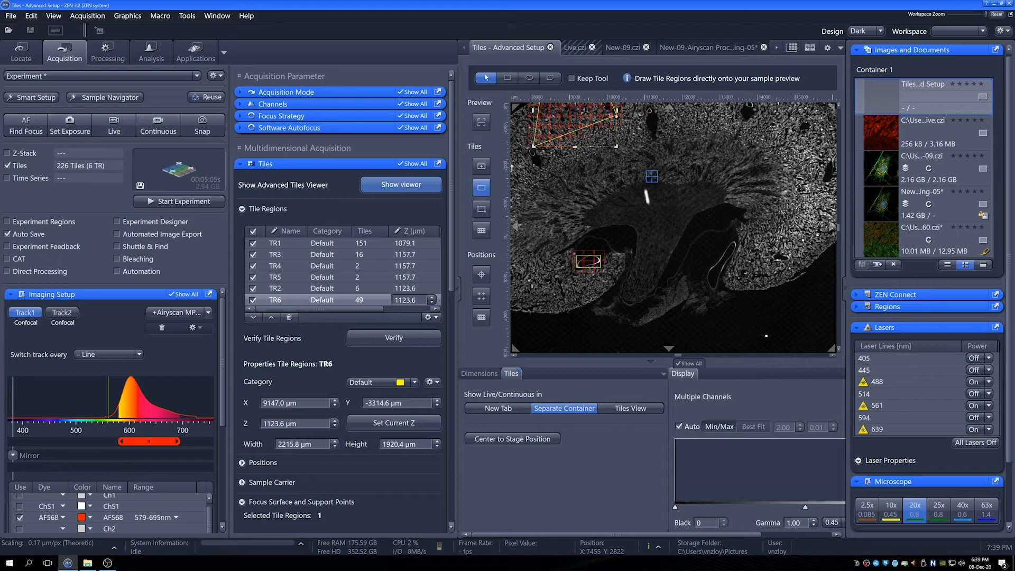
mouse_move(649, 259)
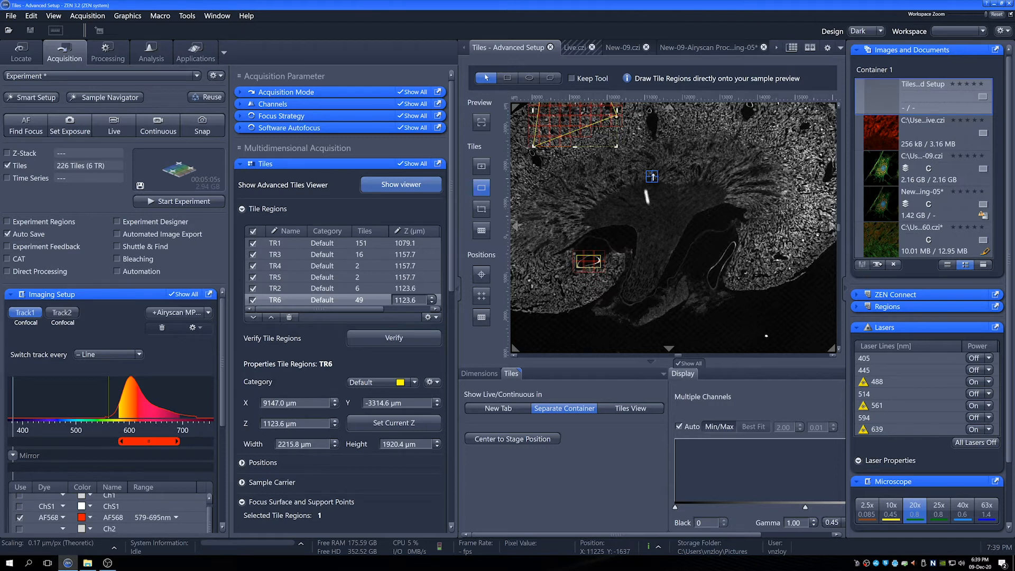
mouse_move(568, 218)
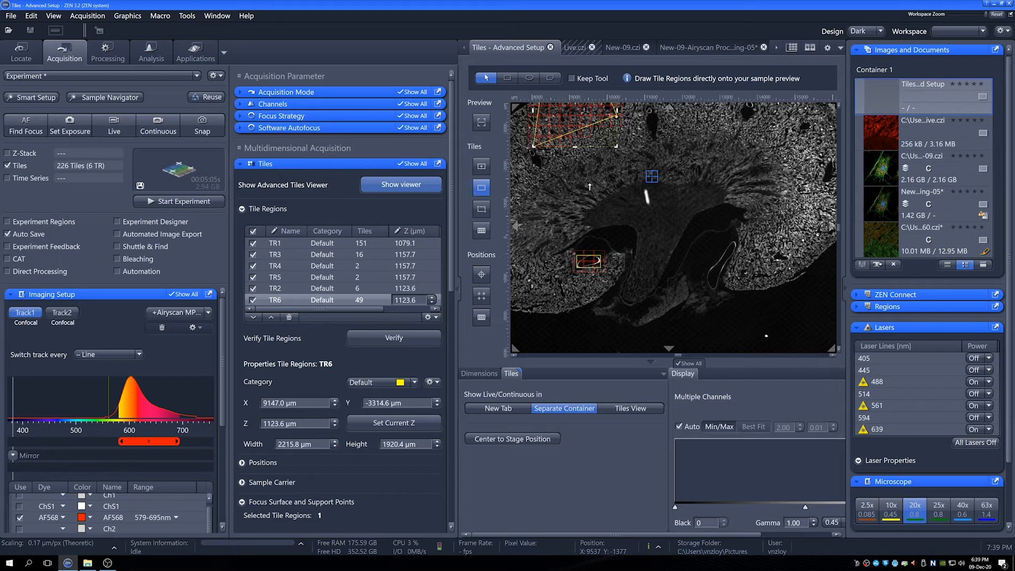
mouse_move(697, 226)
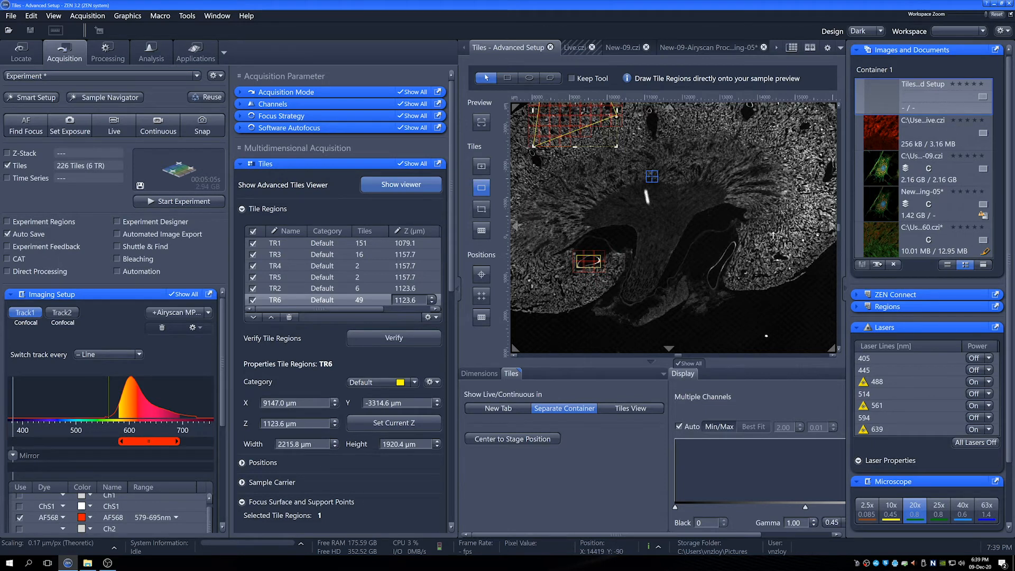
- Send live images back into the Tiles View
left_click(629, 408)
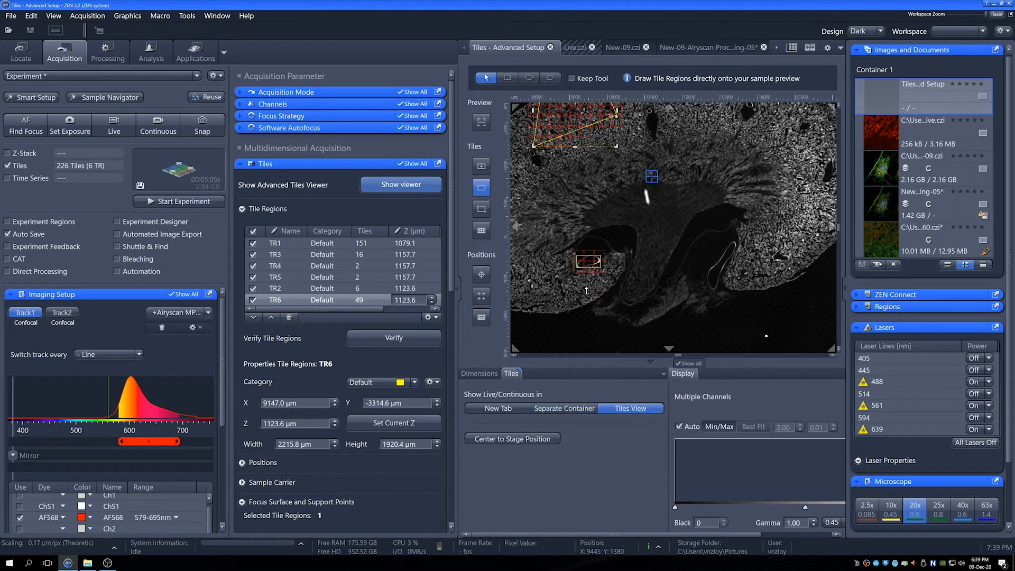
mouse_move(598, 200)
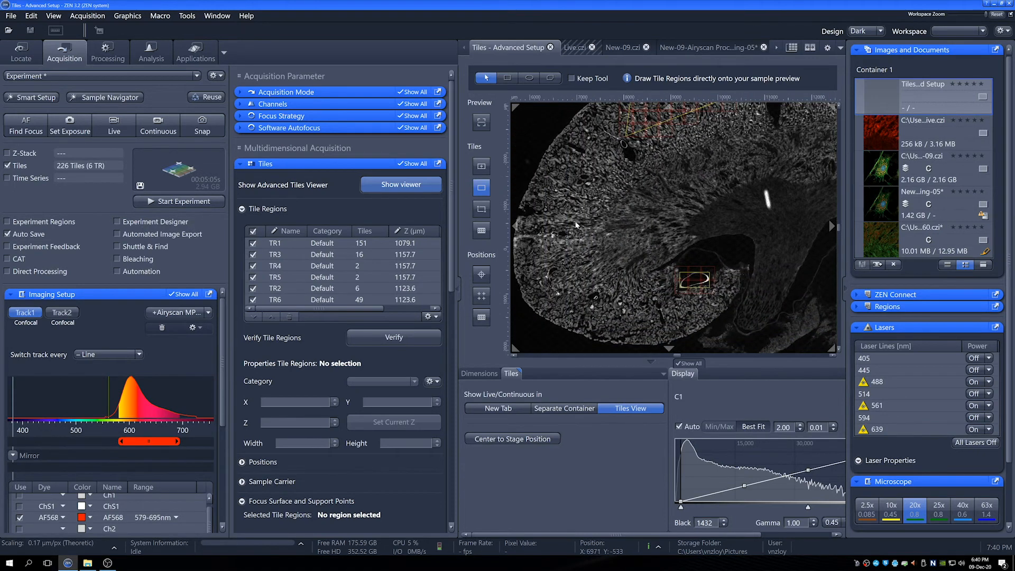
mouse_move(584, 223)
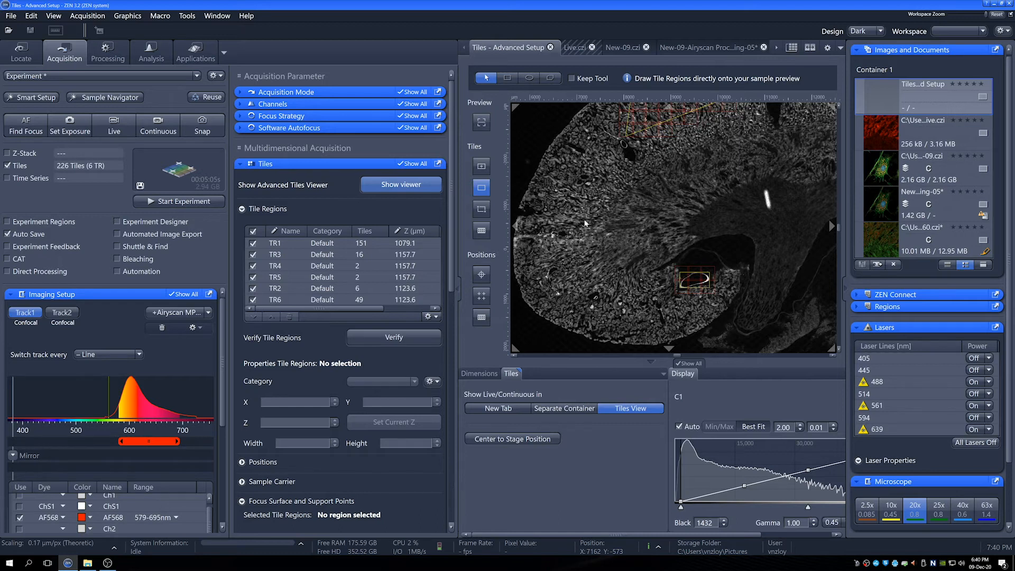
mouse_move(776, 193)
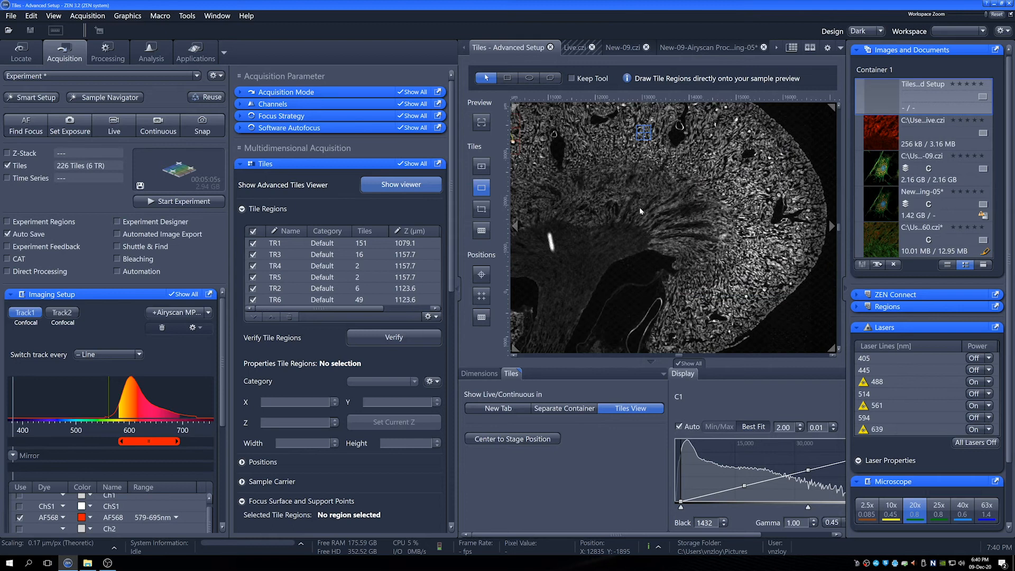
mouse_move(647, 238)
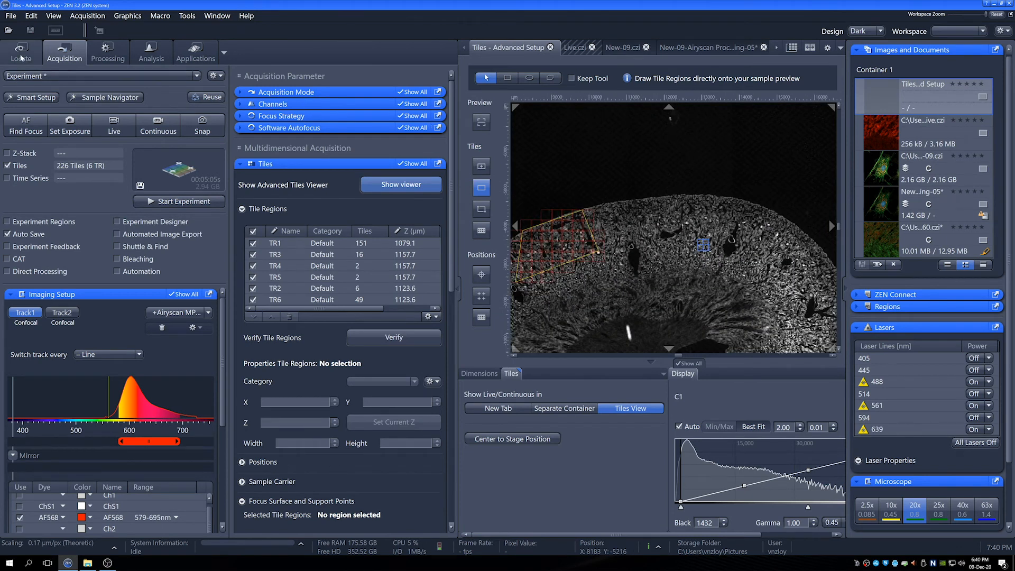
- Set the microscope for eyepiece observation in Locate, then return to Acquisition
left_click(20, 51)
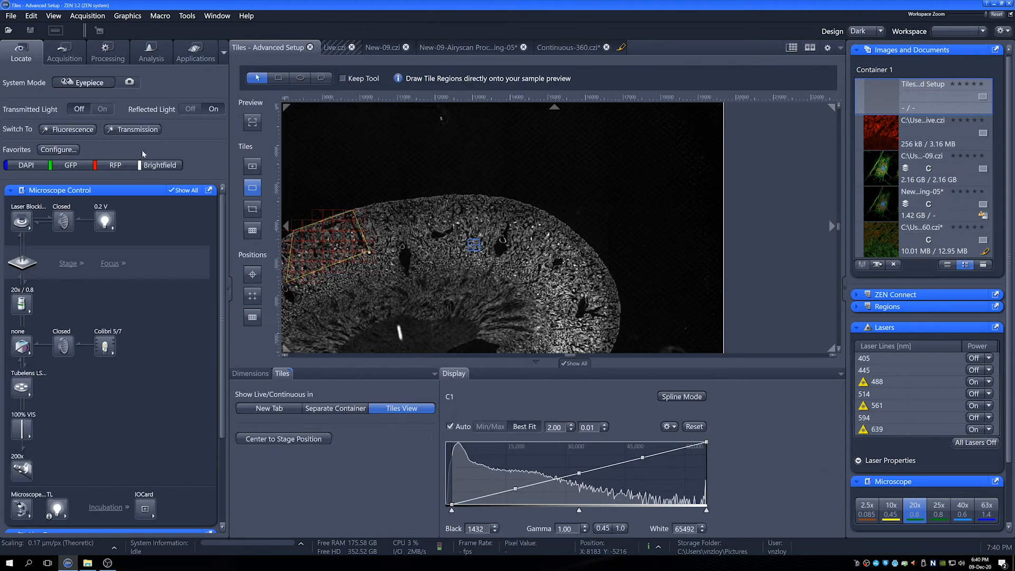
left_click(70, 165)
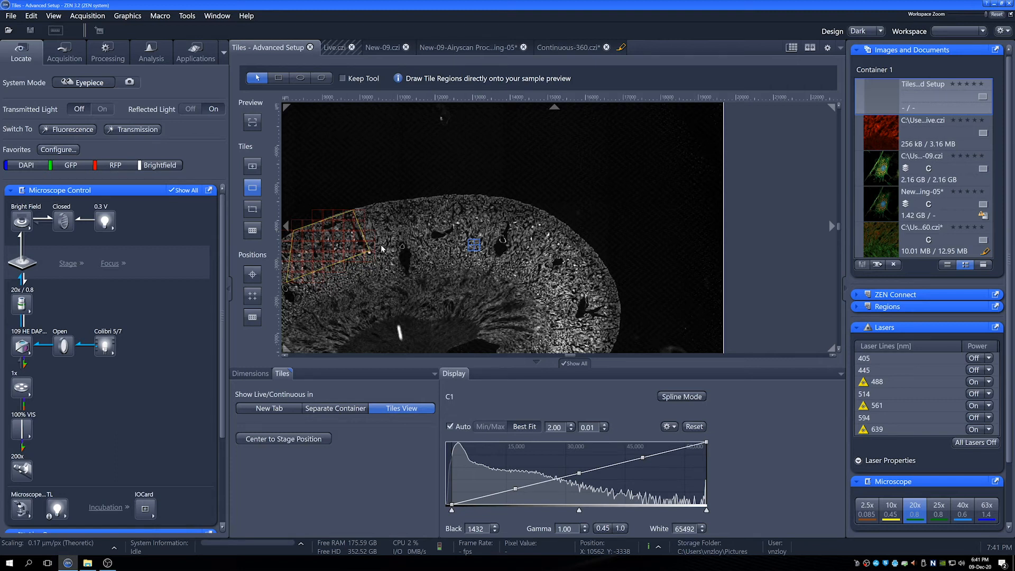
mouse_move(382, 249)
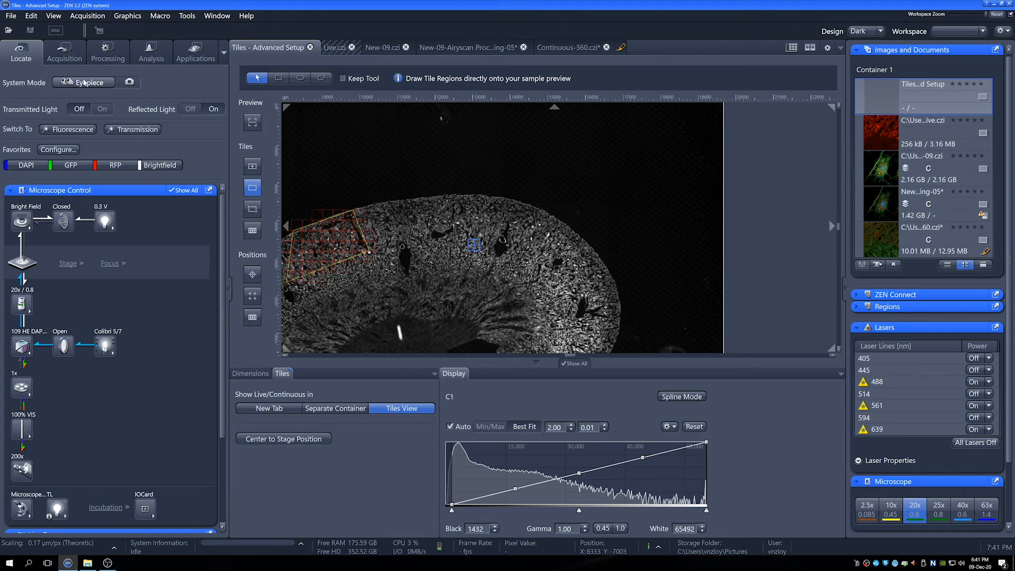
left_click(63, 52)
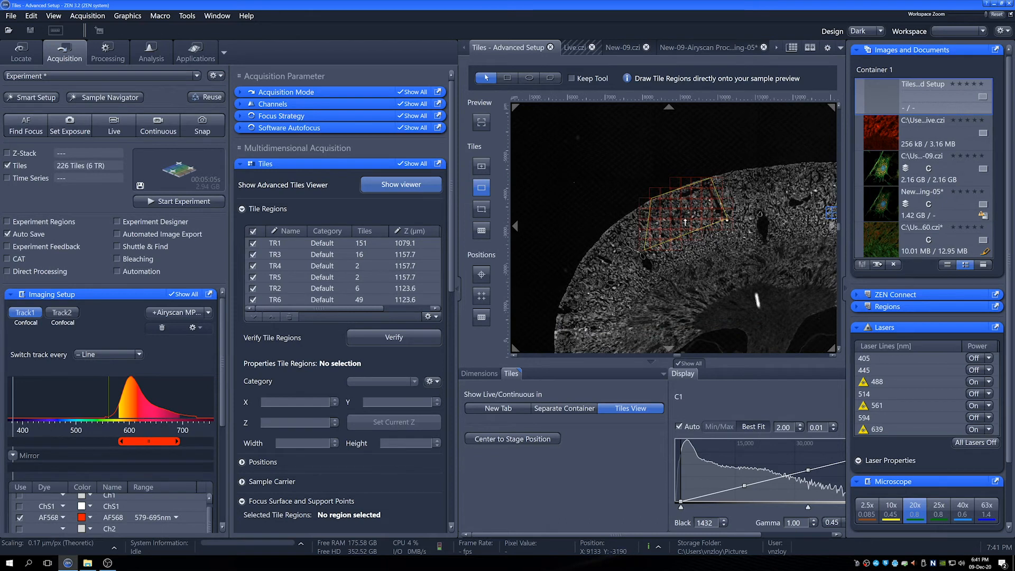
- Focus live on TR6 and set its Z to the current focus, 1082.0 µm
left_click(275, 299)
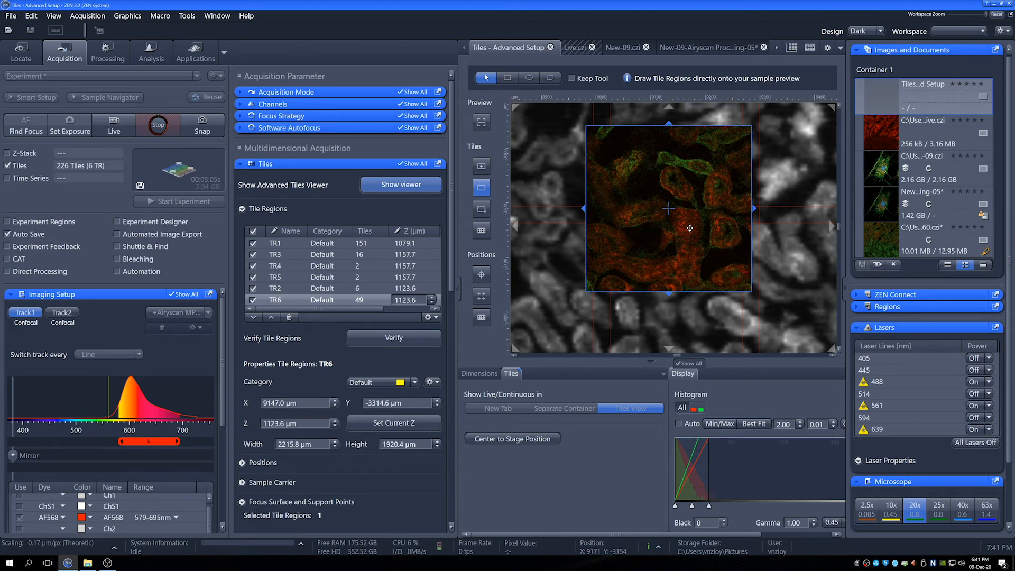
left_click(157, 125)
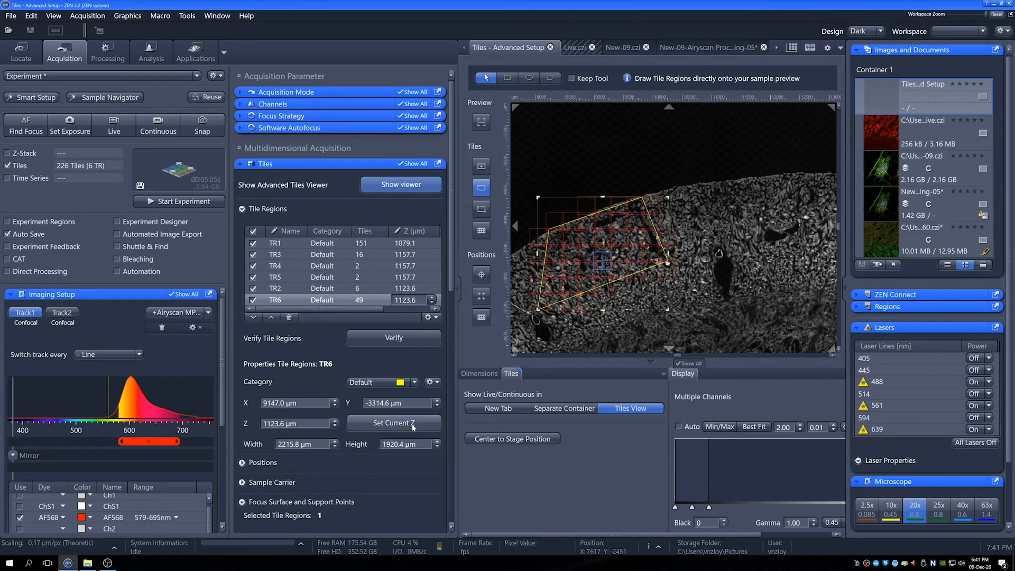
left_click(393, 423)
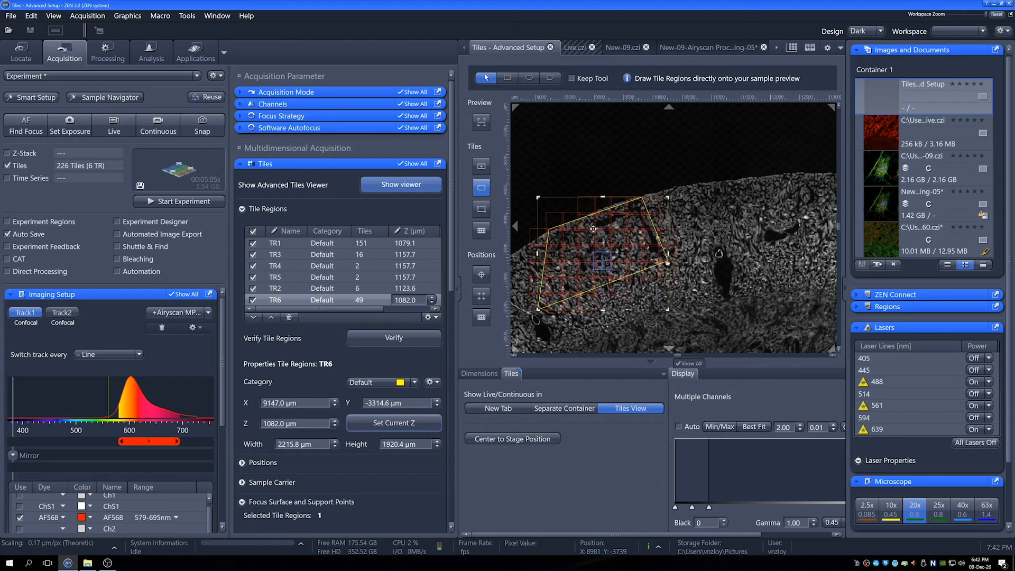
mouse_move(593, 232)
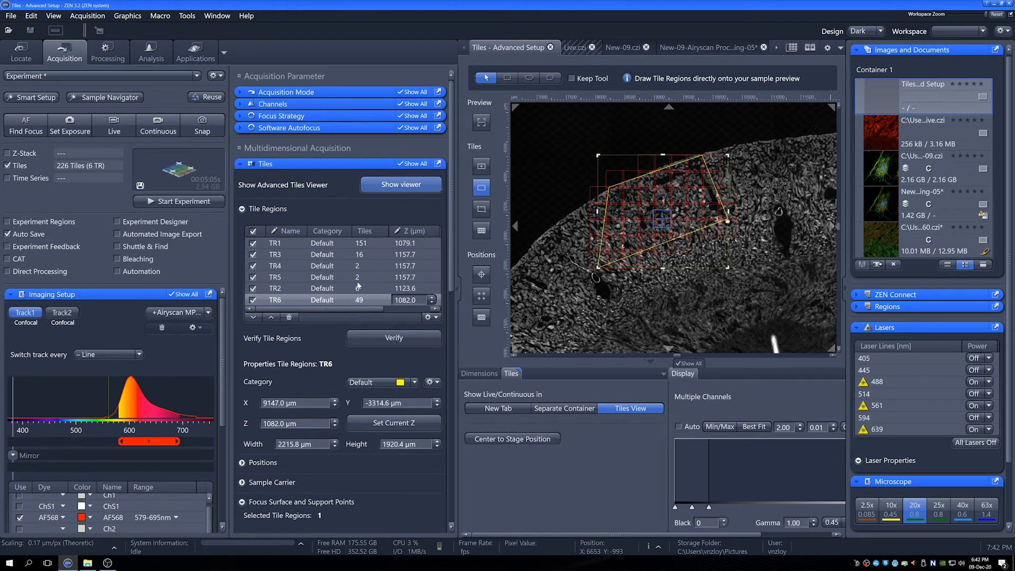
scroll("down", 3)
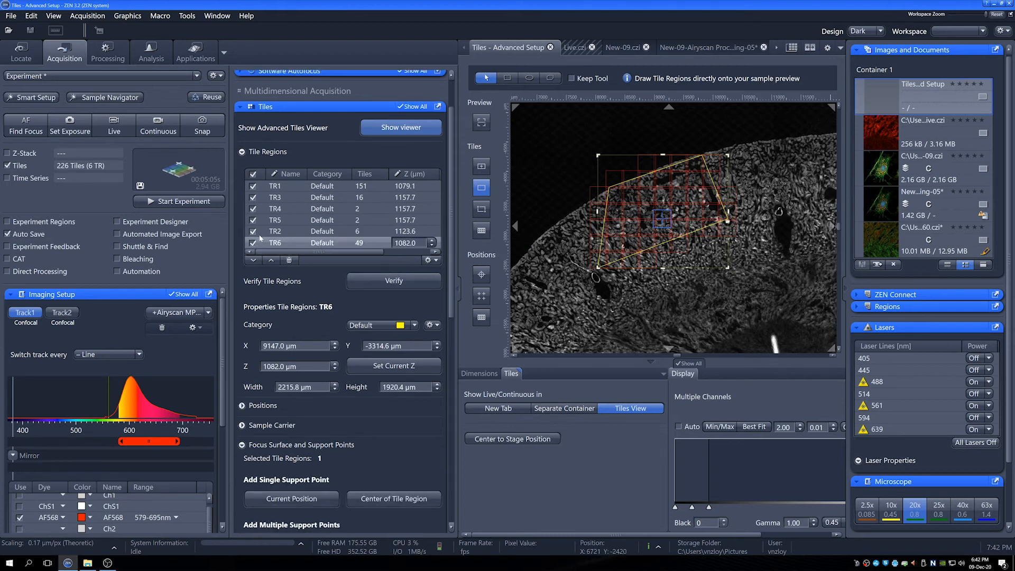
- Uncheck TR1, TR3, TR4 and TR5 so only TR2 and TR6 remain, 55 tiles total
left_click(275, 220)
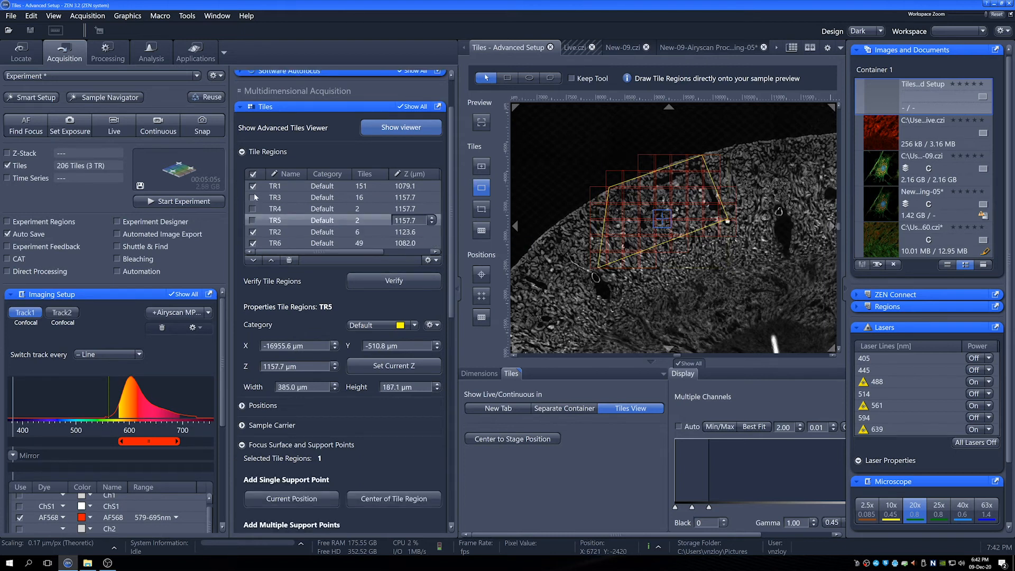
left_click(252, 197)
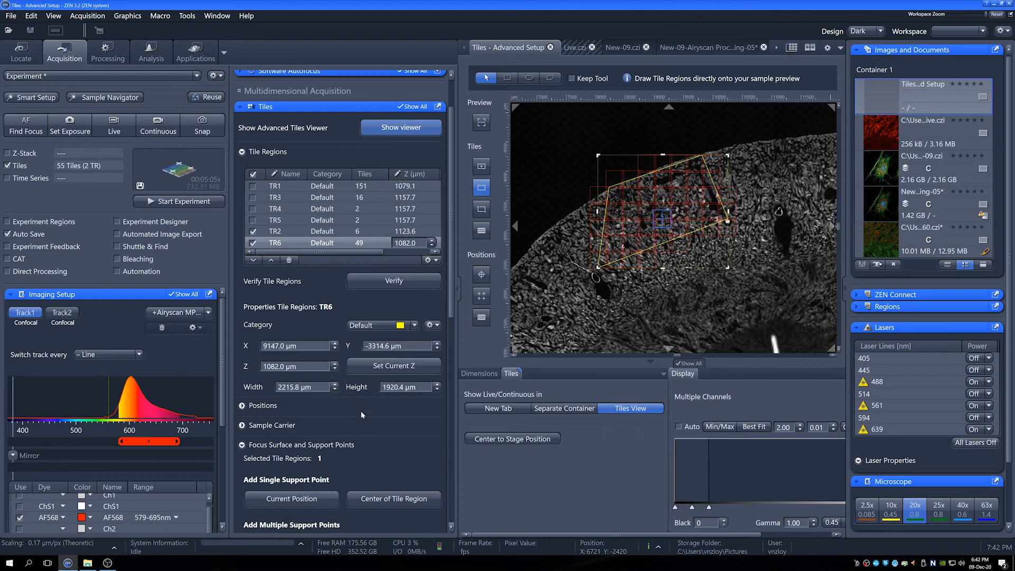
mouse_move(492, 431)
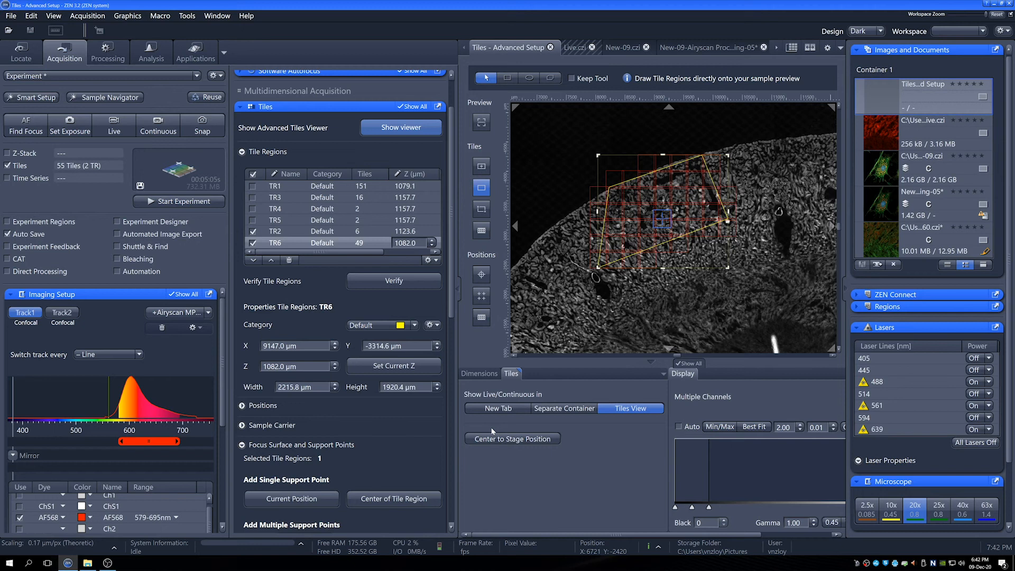
mouse_move(413, 452)
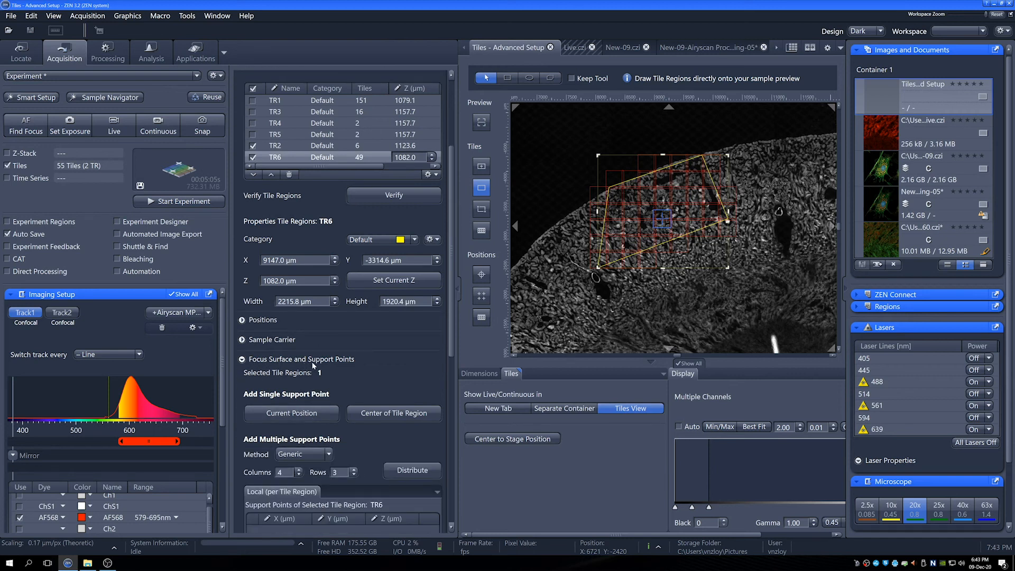
- Distribute focus support points by Columns/Rows across tile region TR6 for a parabolic surface
scroll("down", 3)
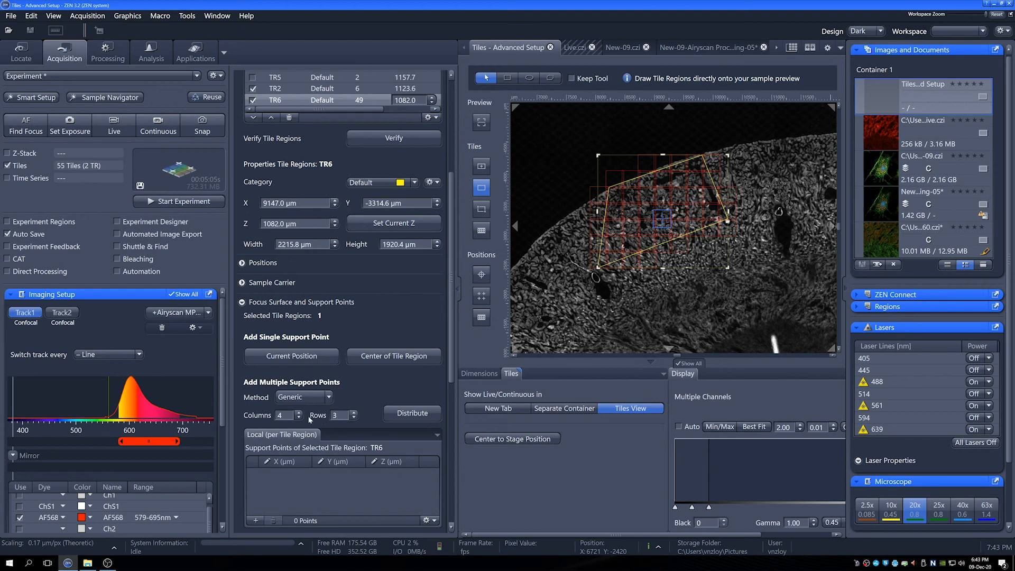
left_click(411, 413)
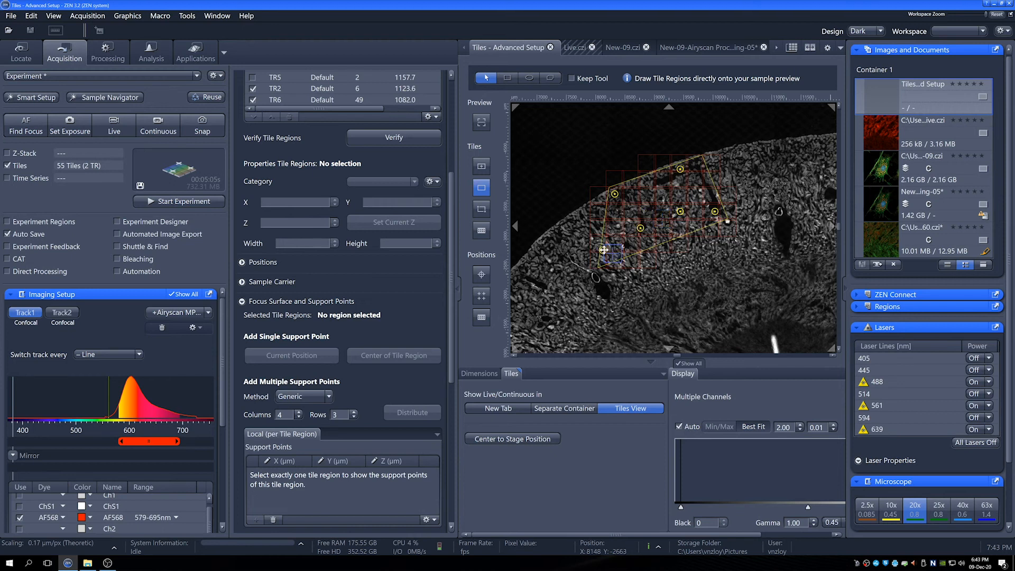
mouse_move(679, 212)
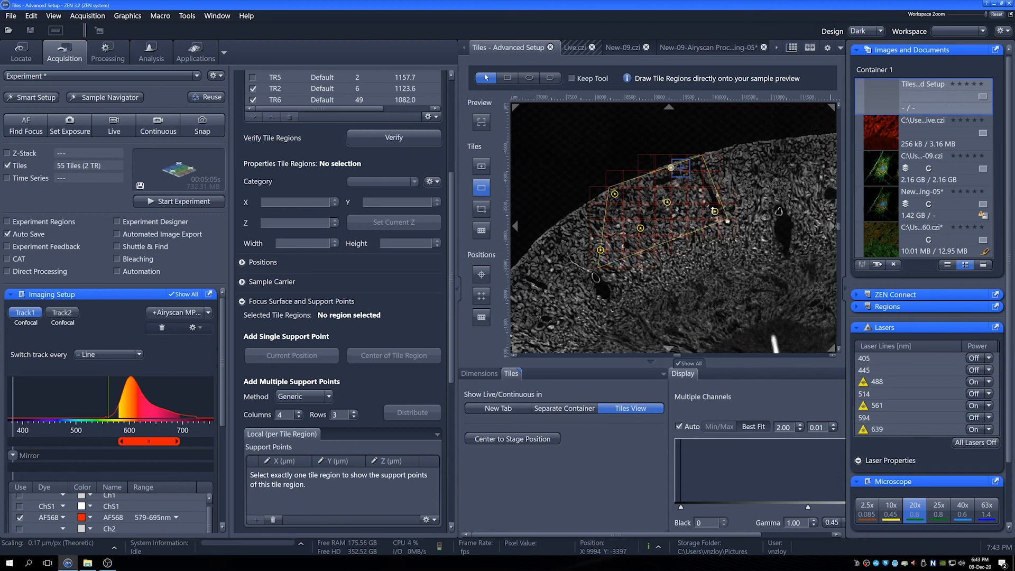
mouse_move(506, 296)
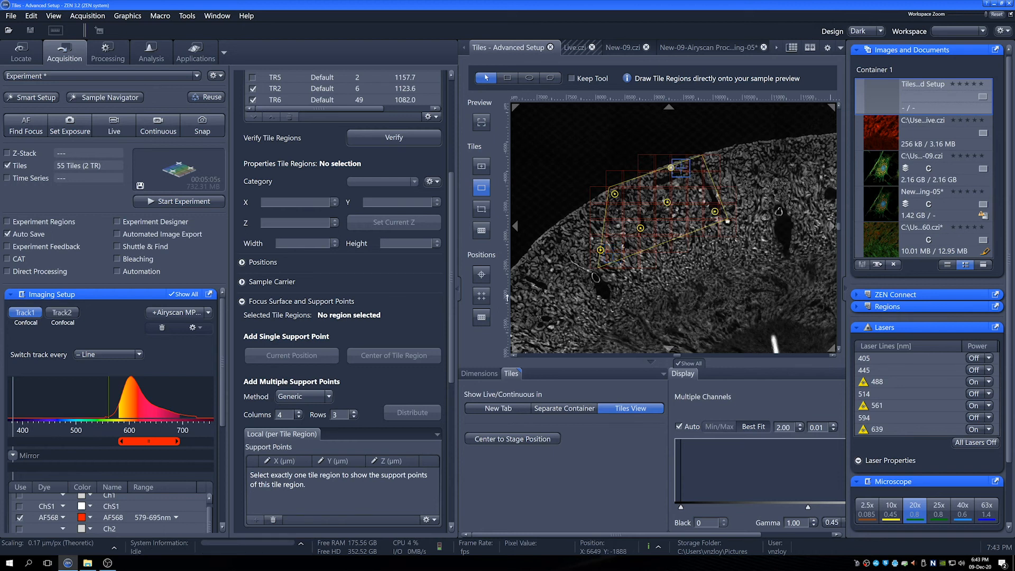
scroll("down", 3)
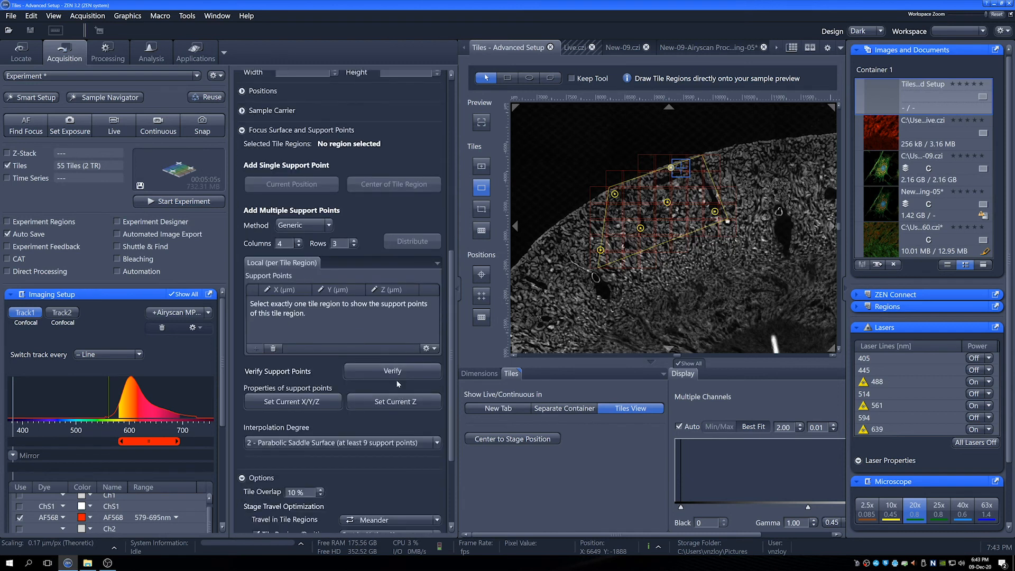
- Begin support point verification, move the stage to the first point and start Live imaging
left_click(391, 371)
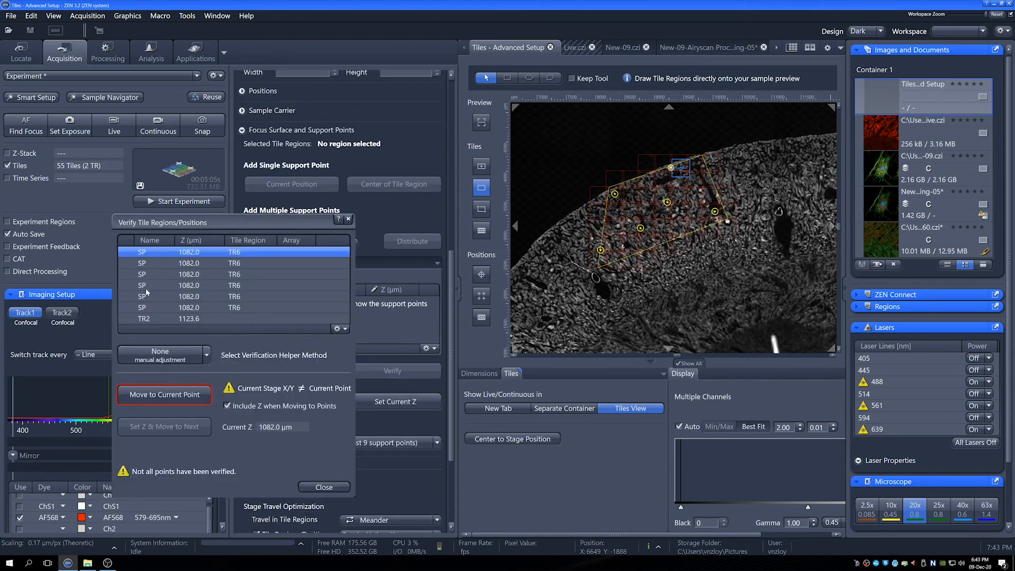
left_click(163, 394)
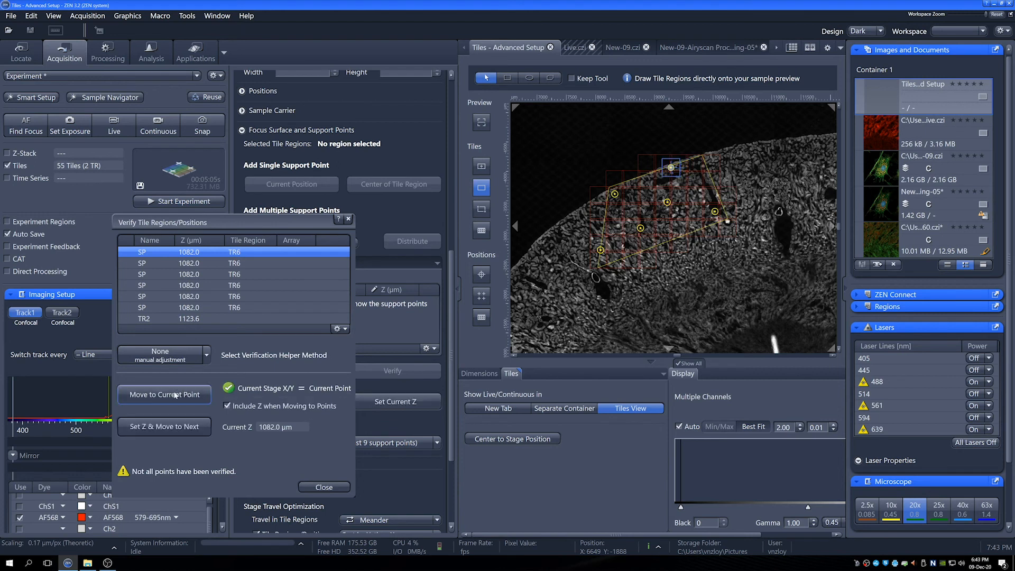
mouse_move(158, 129)
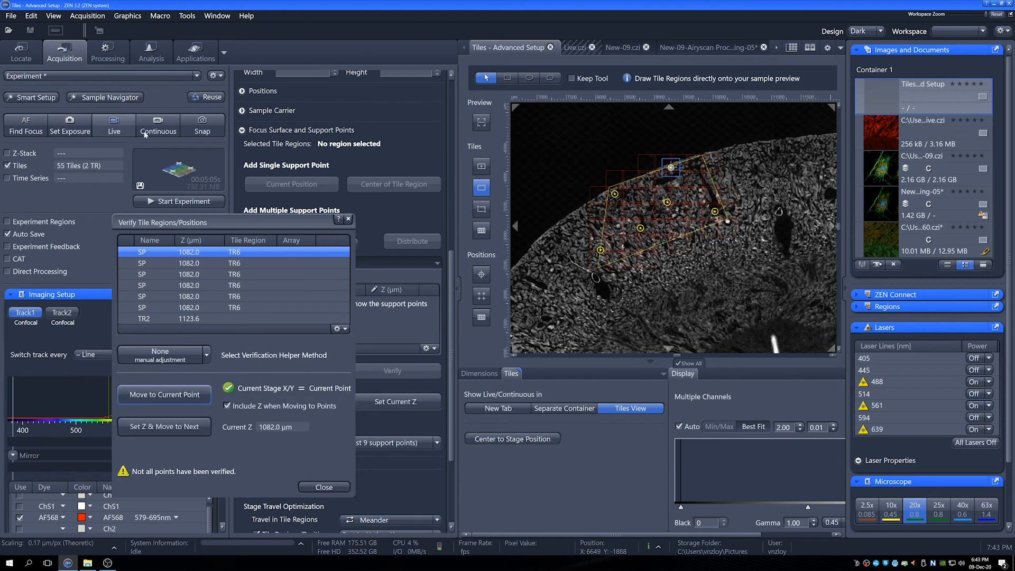
left_click(113, 124)
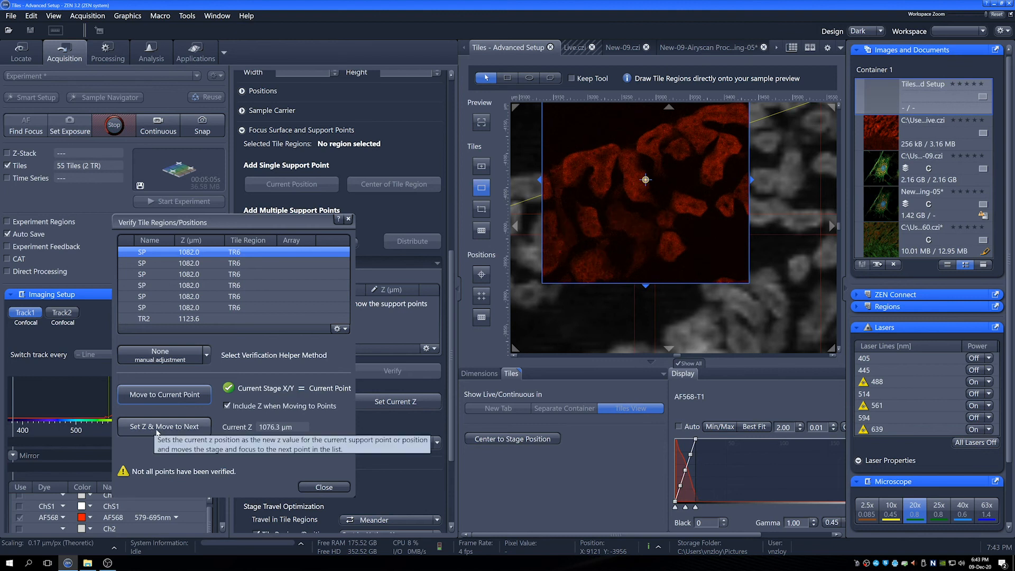
- Store Z and advance through every TR6 support point, then verify TR2 at 1074.0 µm
left_click(163, 426)
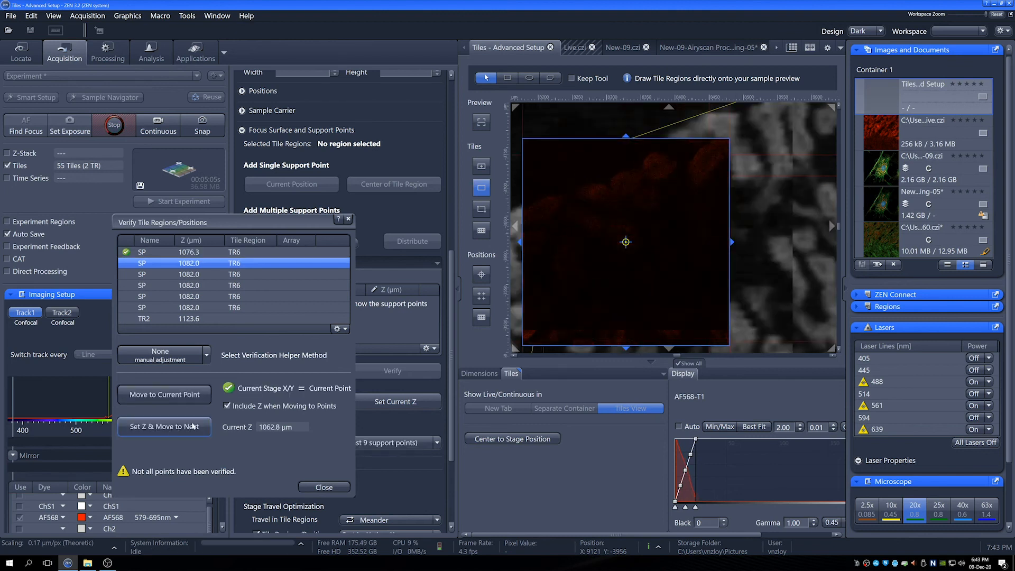
left_click(164, 426)
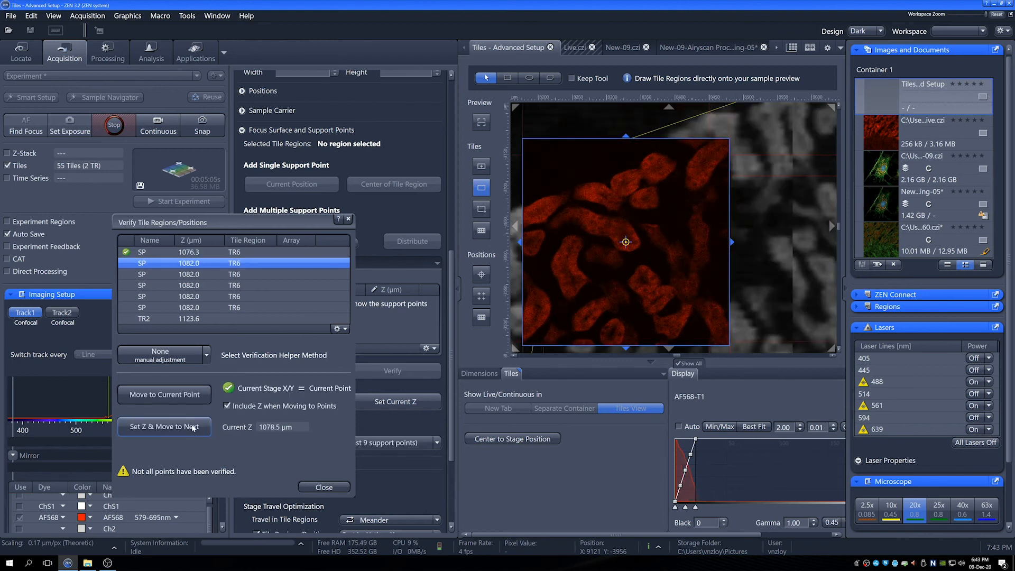
left_click(163, 426)
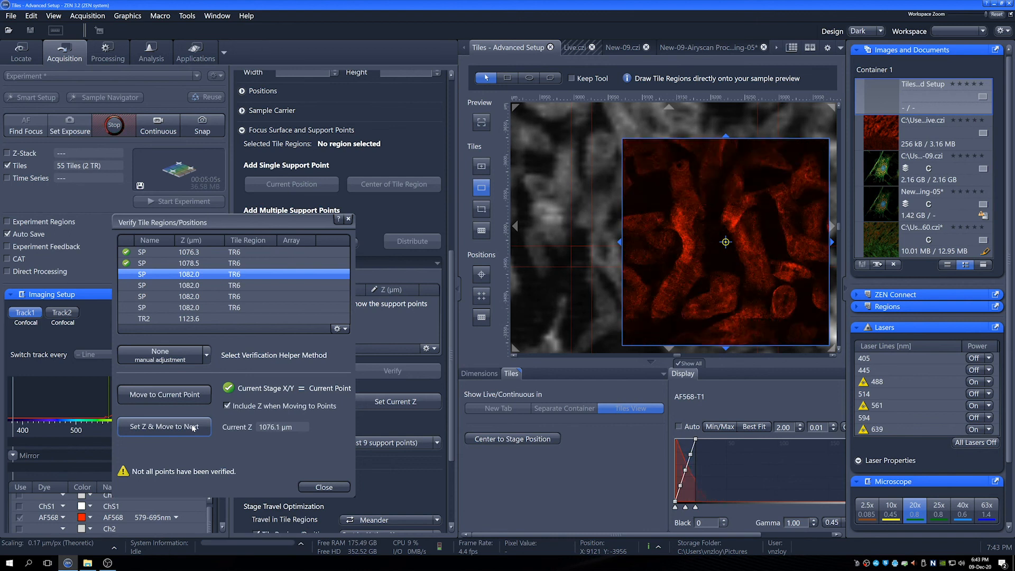
left_click(163, 425)
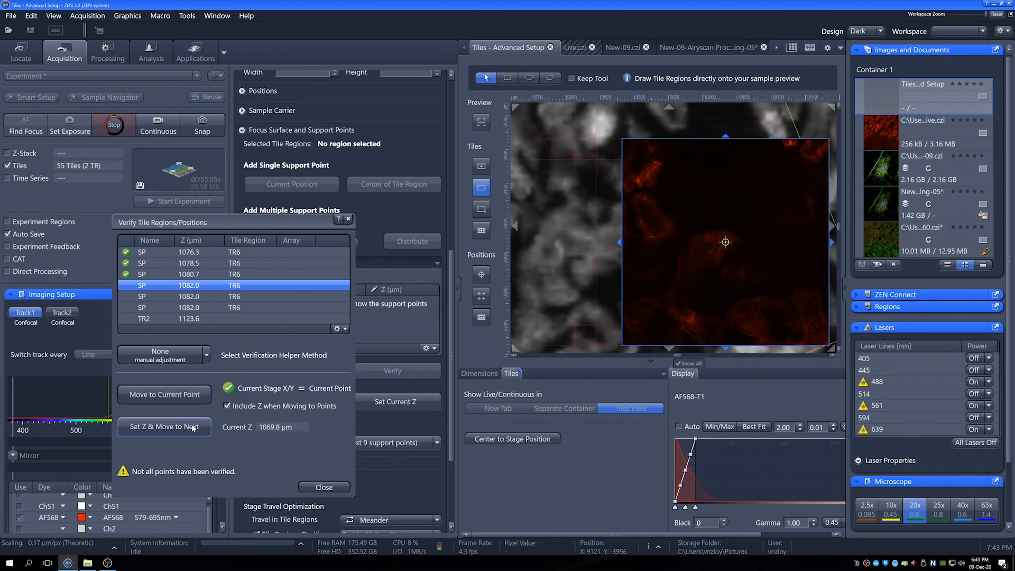
left_click(164, 426)
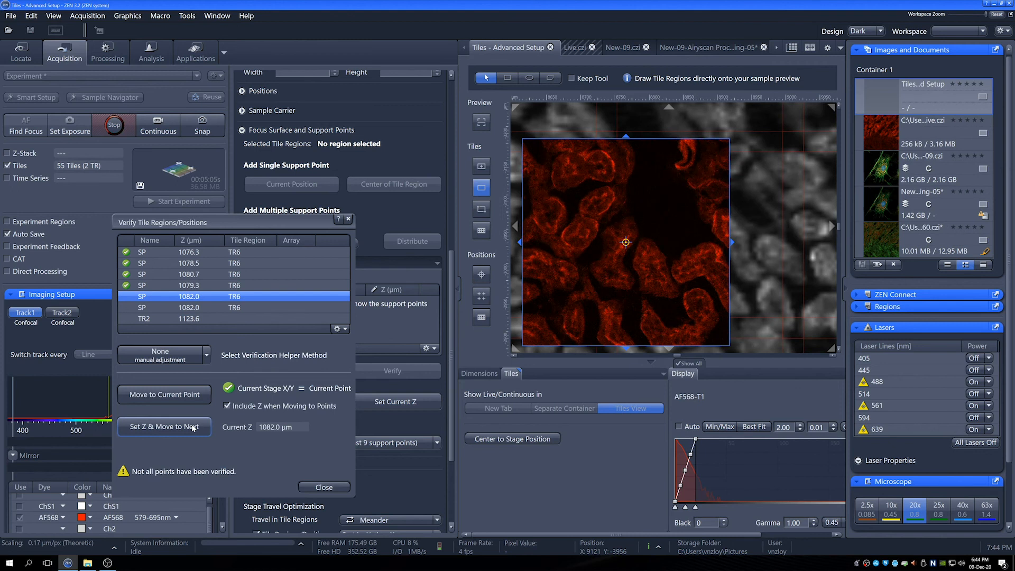
left_click(164, 426)
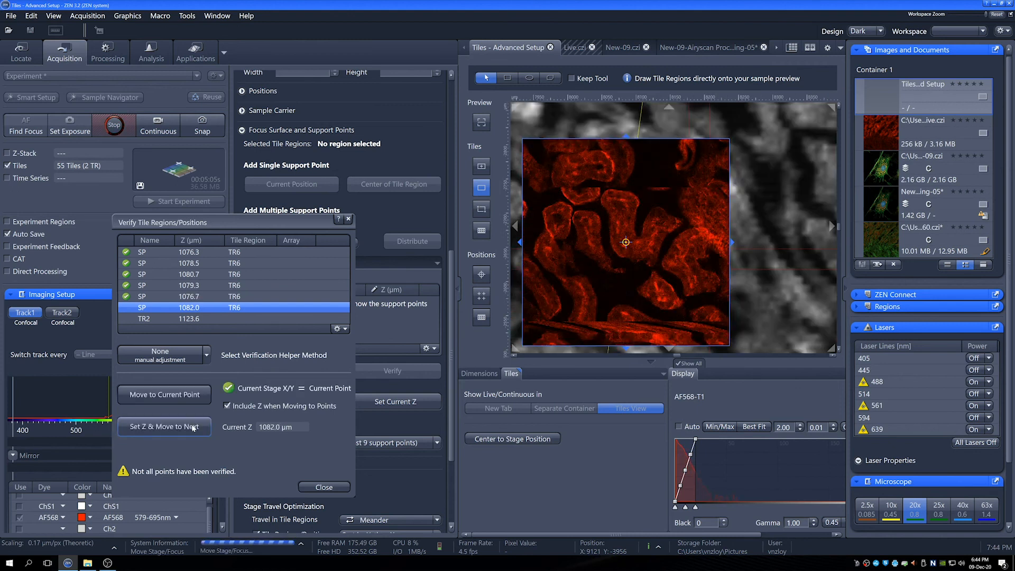
left_click(163, 426)
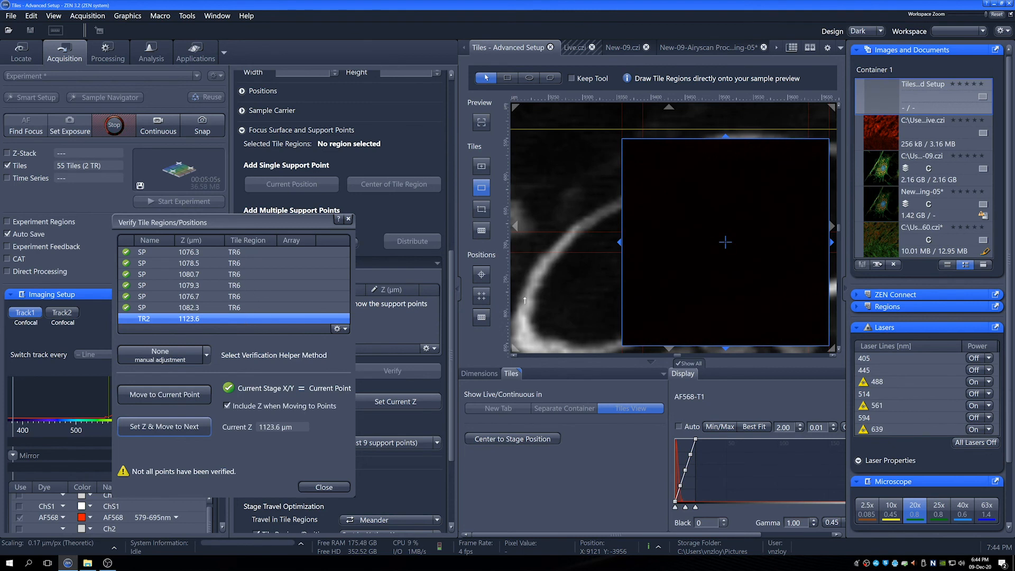
left_click(164, 426)
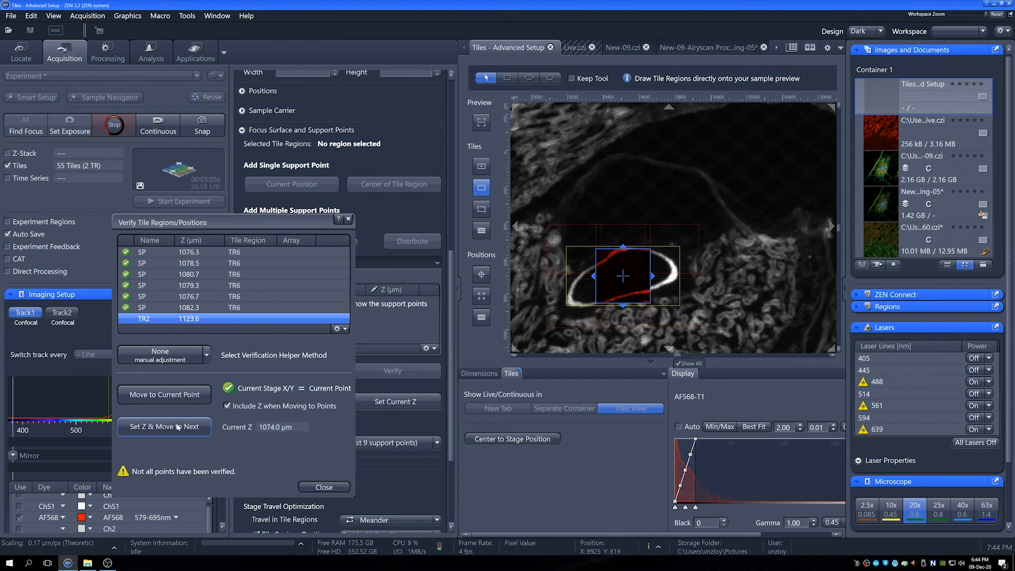
left_click(164, 426)
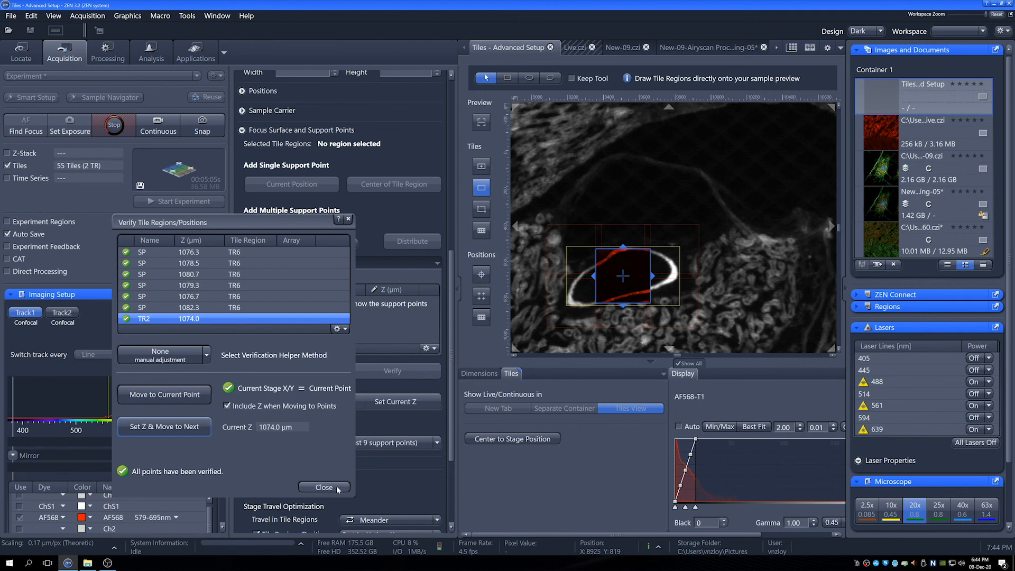
- Close verification and select TR6 to list its six support points with Z from 1076.3 to 1082.3 µm
left_click(323, 486)
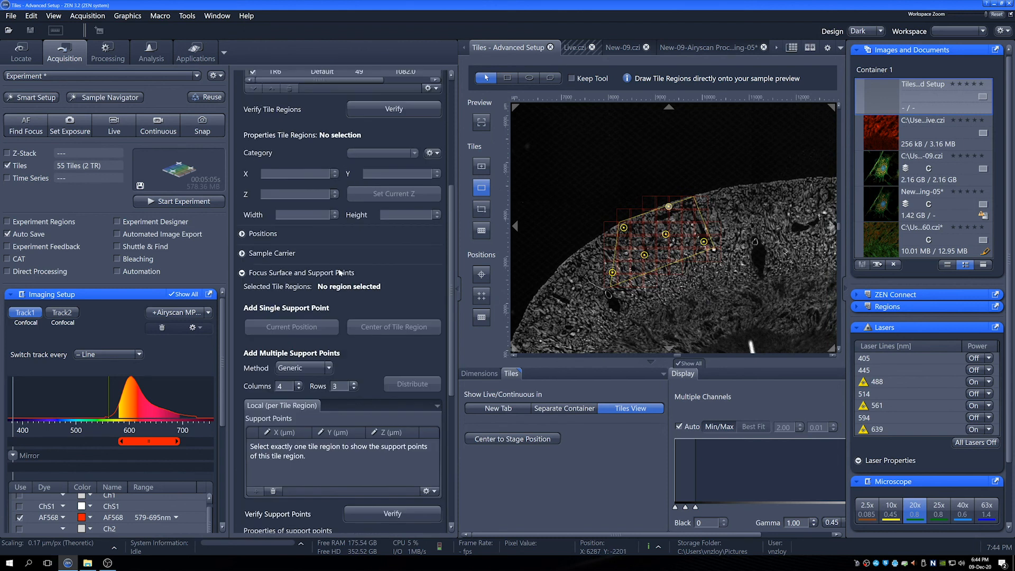
scroll("up", 3)
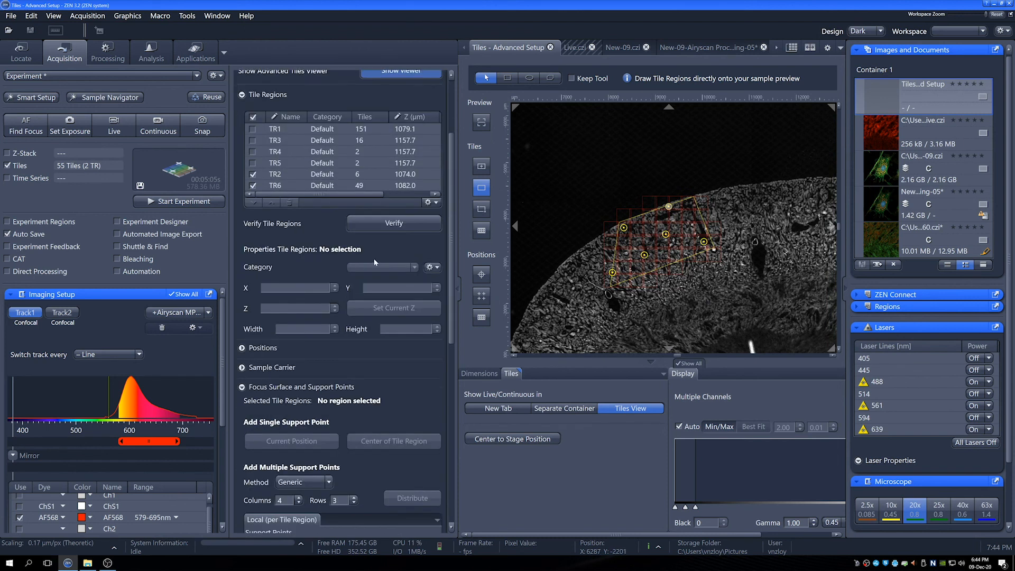
scroll("down", 3)
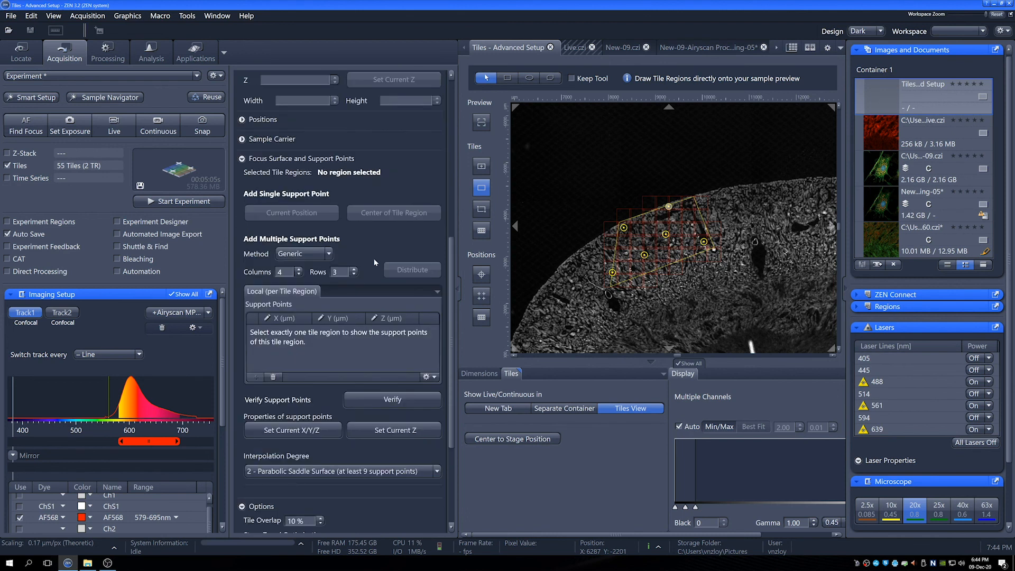
left_click(660, 239)
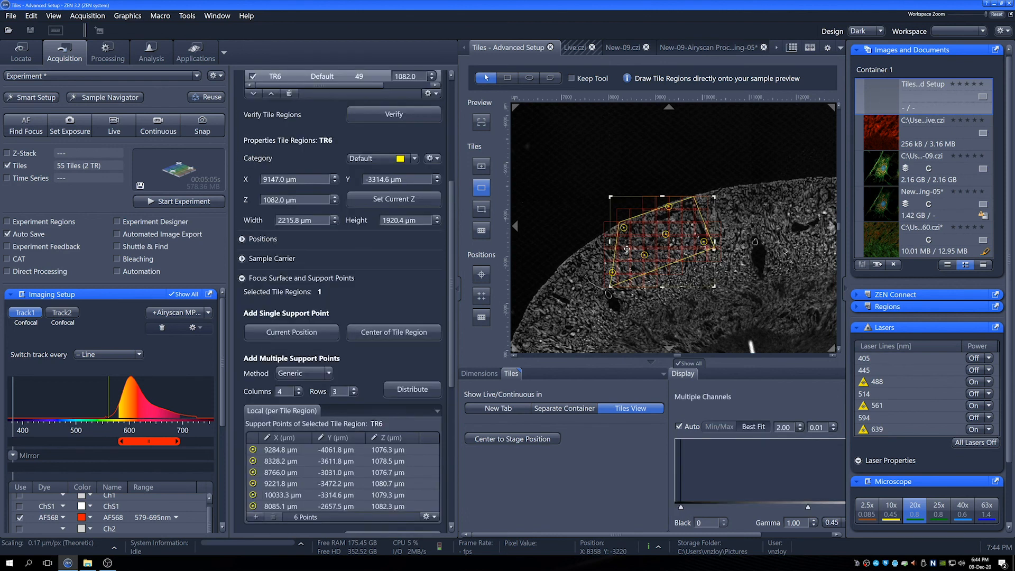
scroll("down", 3)
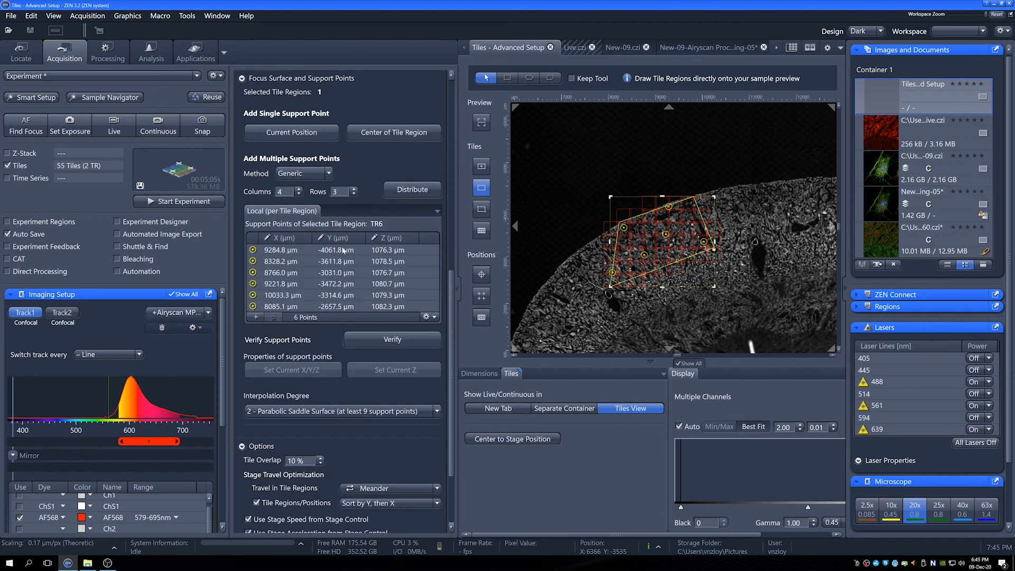
scroll("down", 3)
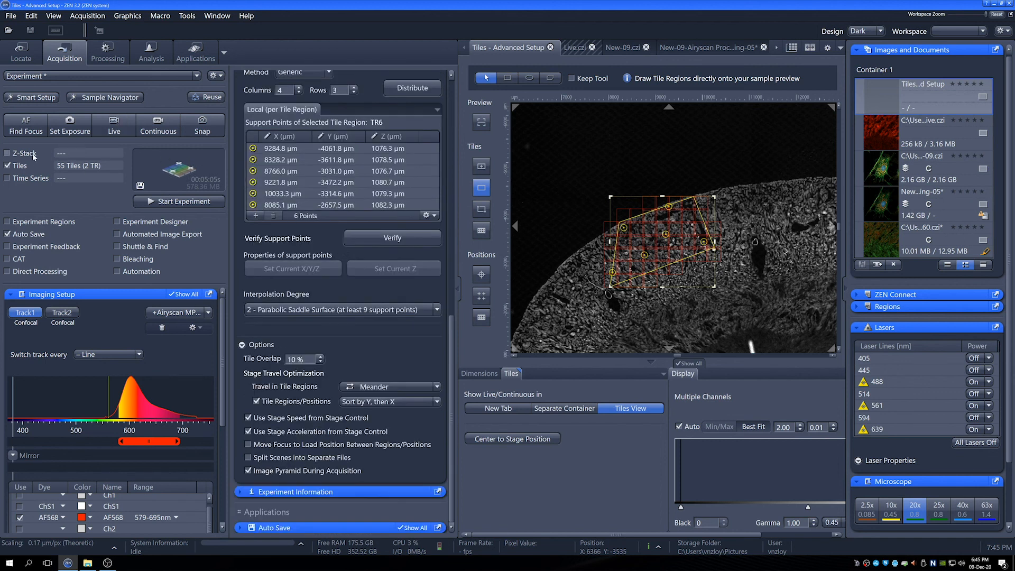